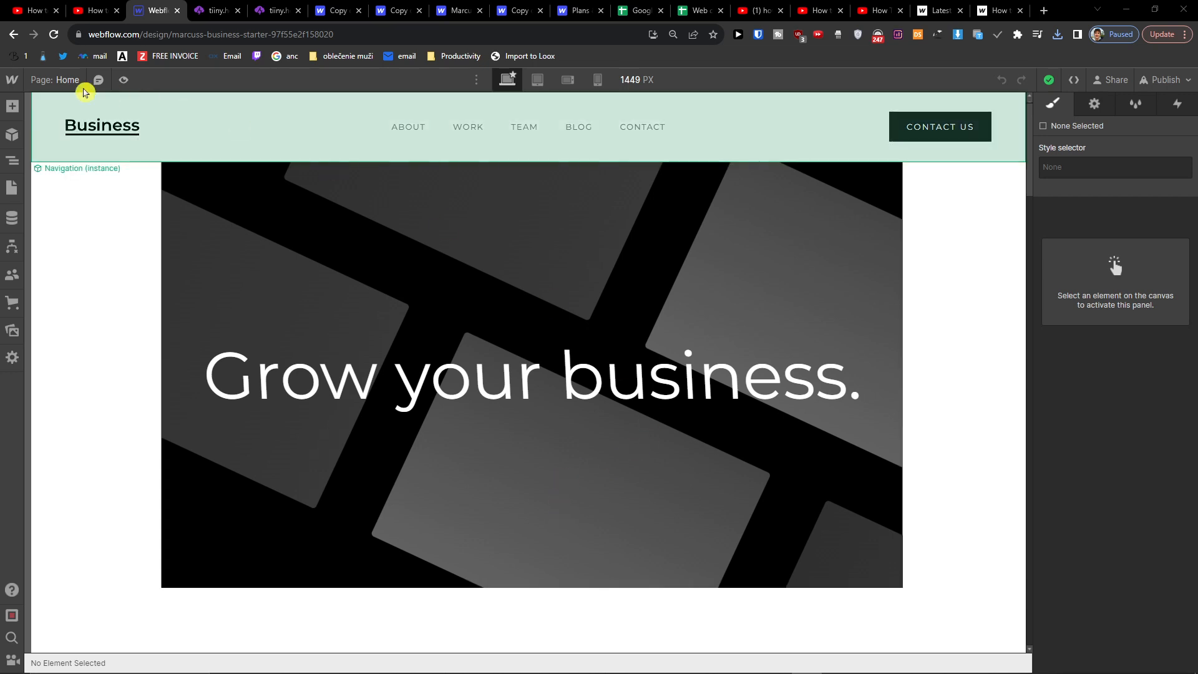
Start the site's code export from the editor menu, then switch to the tiiny.host upload page.
{"action": "left_click", "coordinate": [12, 80]}
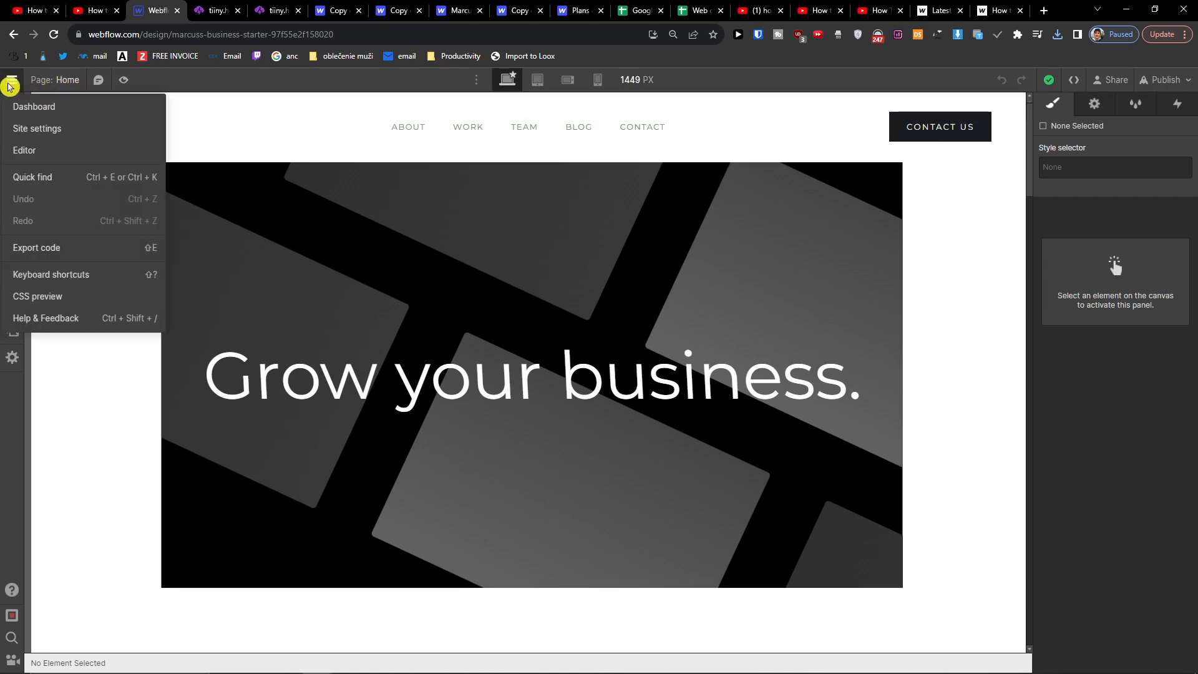
{"action": "mouse_move", "coordinate": [68, 253]}
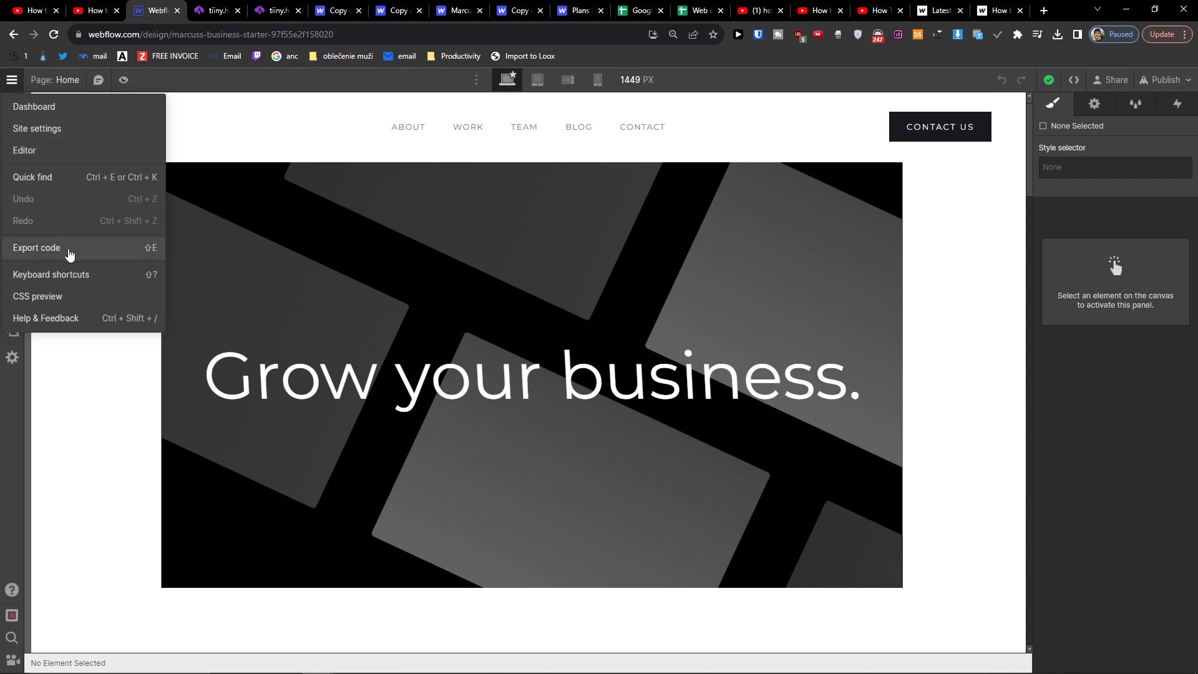
{"action": "mouse_move", "coordinate": [90, 257]}
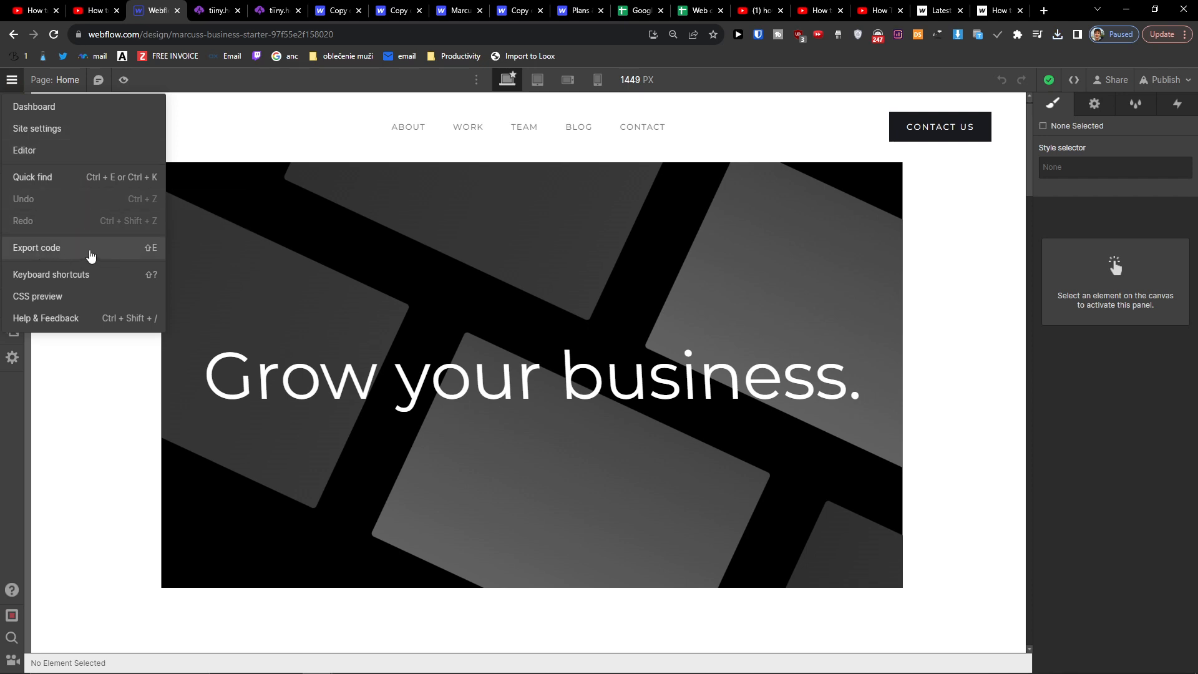
{"action": "left_click", "coordinate": [36, 247]}
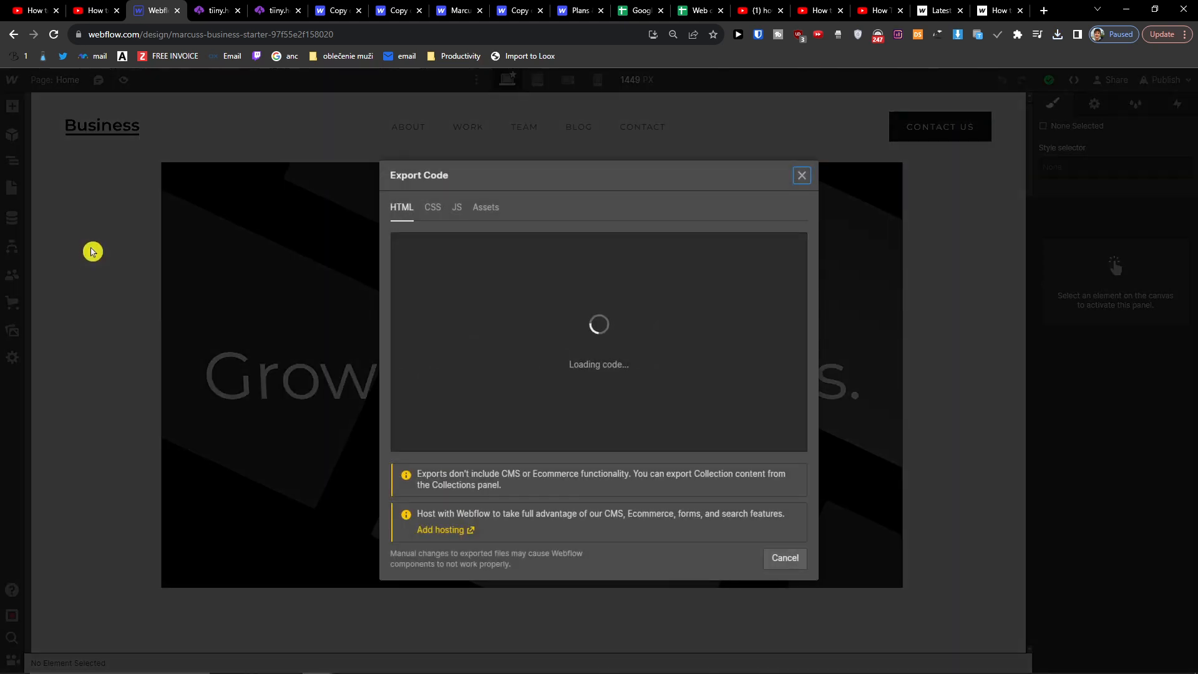
{"action": "mouse_move", "coordinate": [474, 184]}
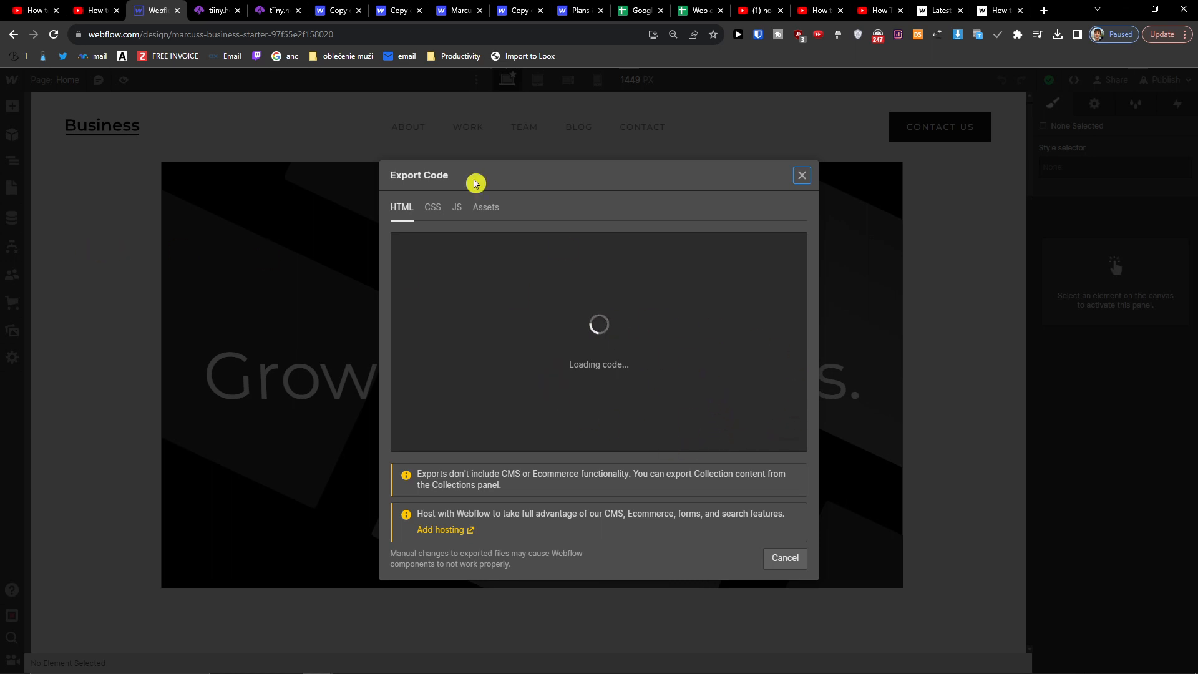
{"action": "left_click", "coordinate": [215, 10]}
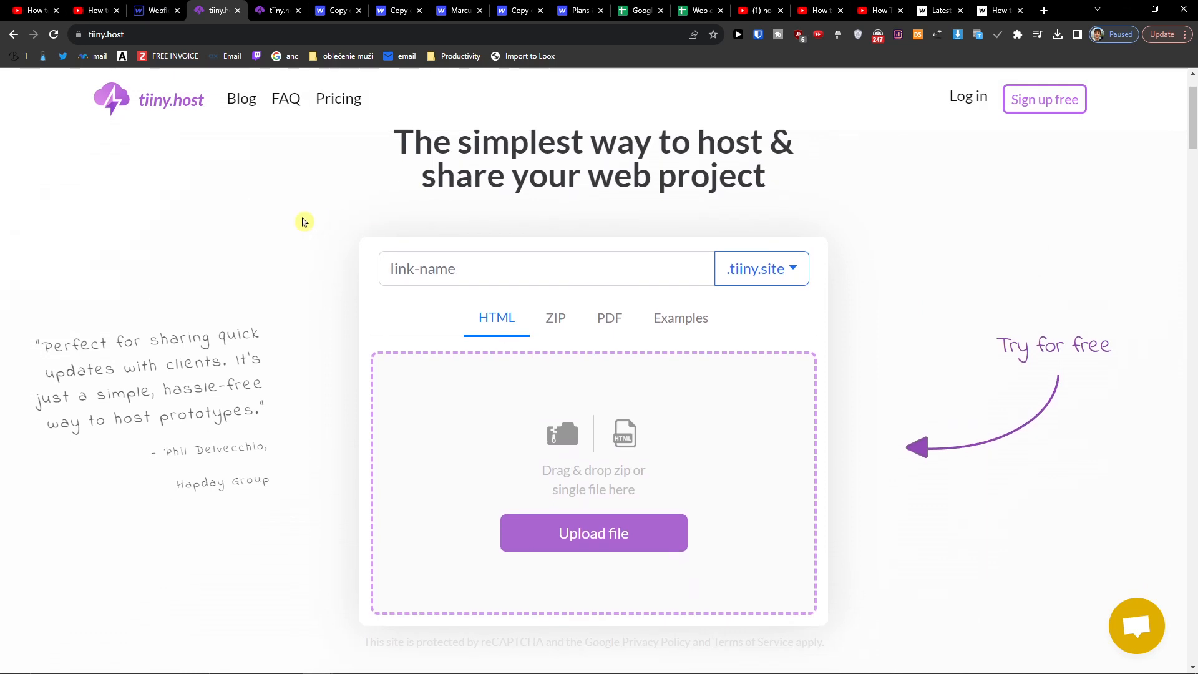
{"action": "scroll", "scroll_direction": "down", "scroll_amount": 3}
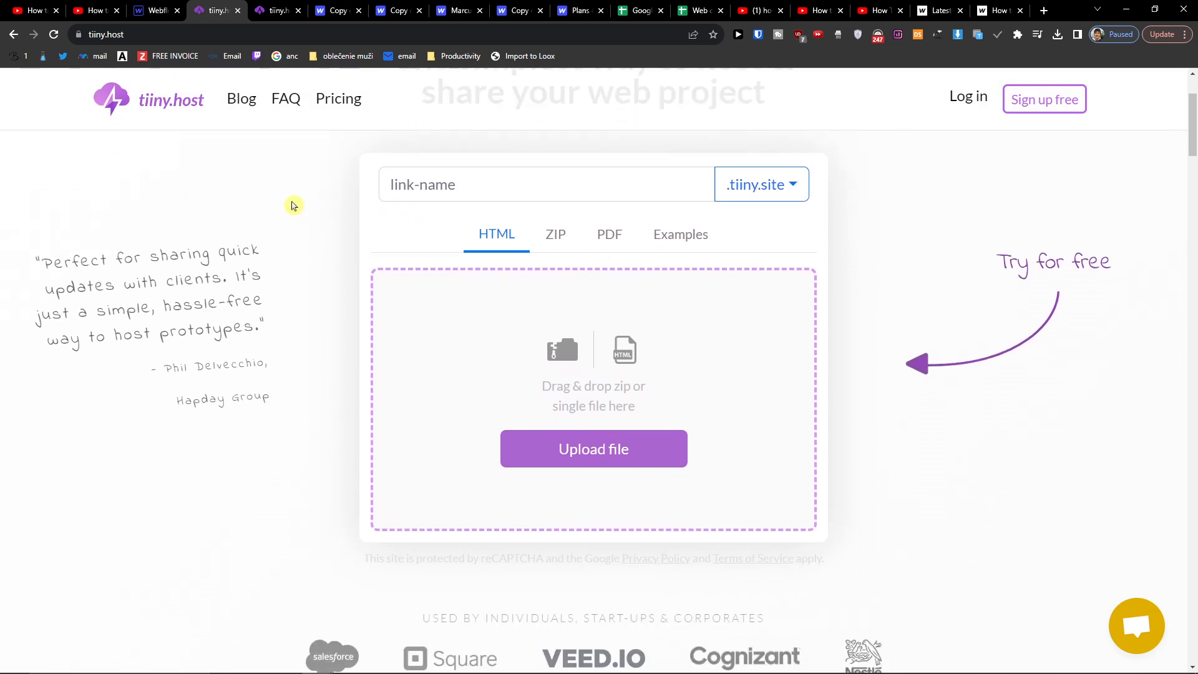
{"action": "mouse_move", "coordinate": [670, 373]}
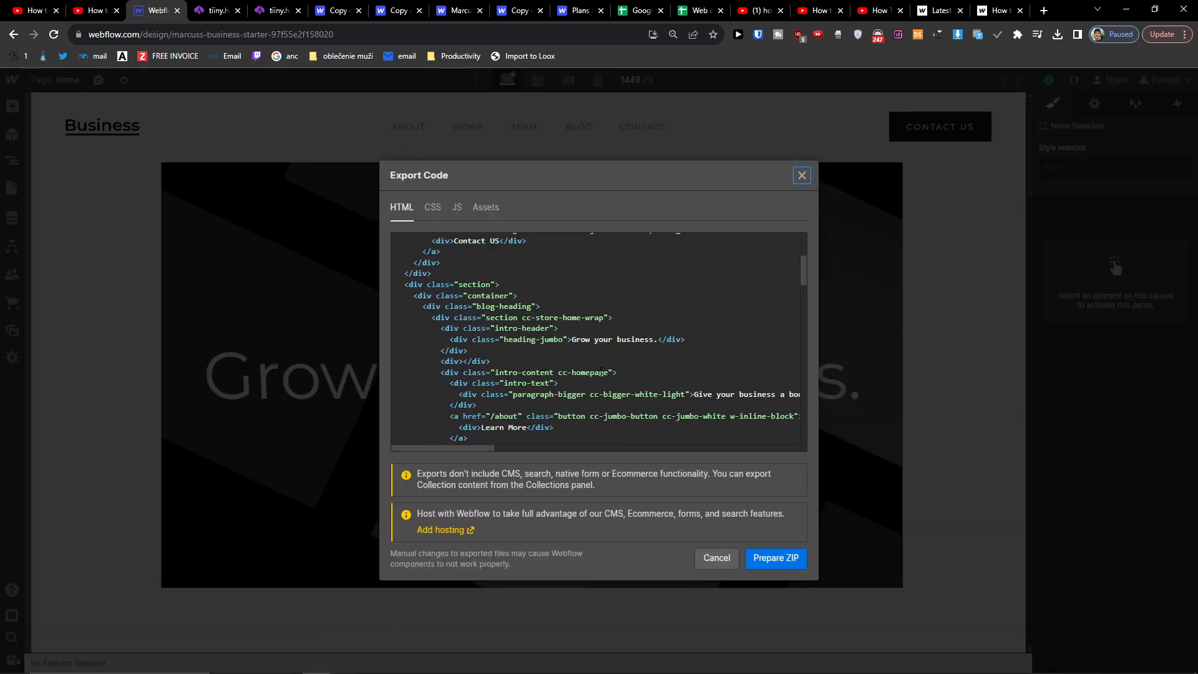
Prepare and download the exported code as a ZIP, then return to tiiny.host.
{"action": "scroll", "scroll_direction": "down", "scroll_amount": 3}
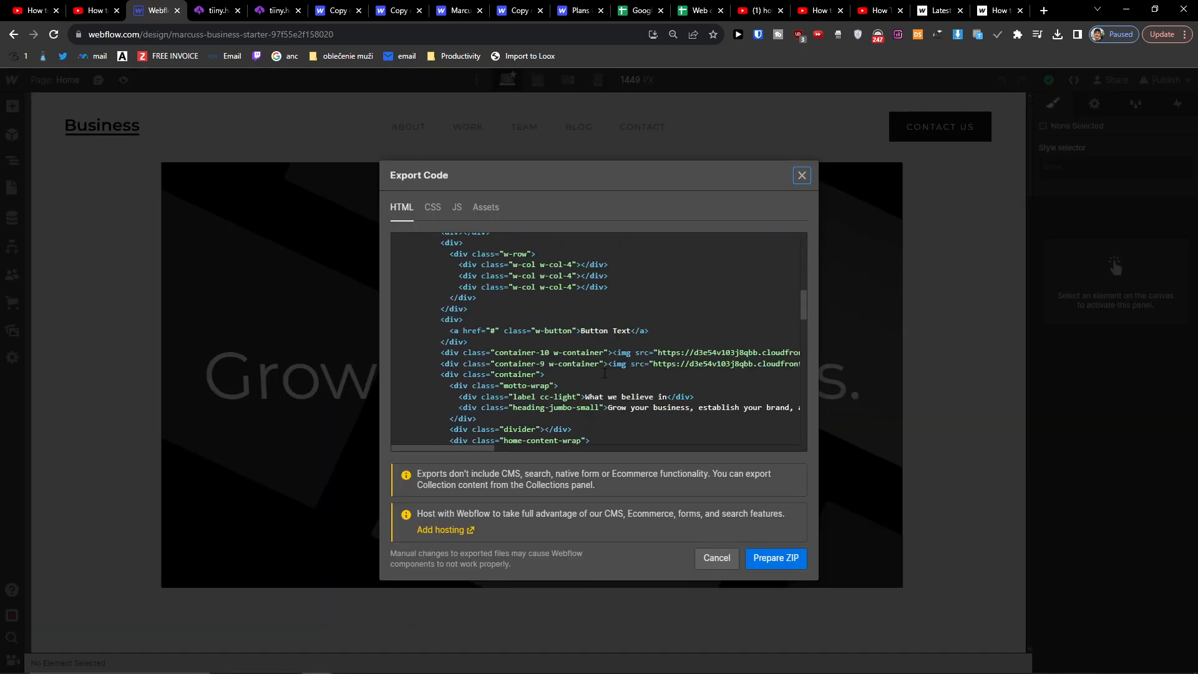
{"action": "left_click", "coordinate": [775, 558]}
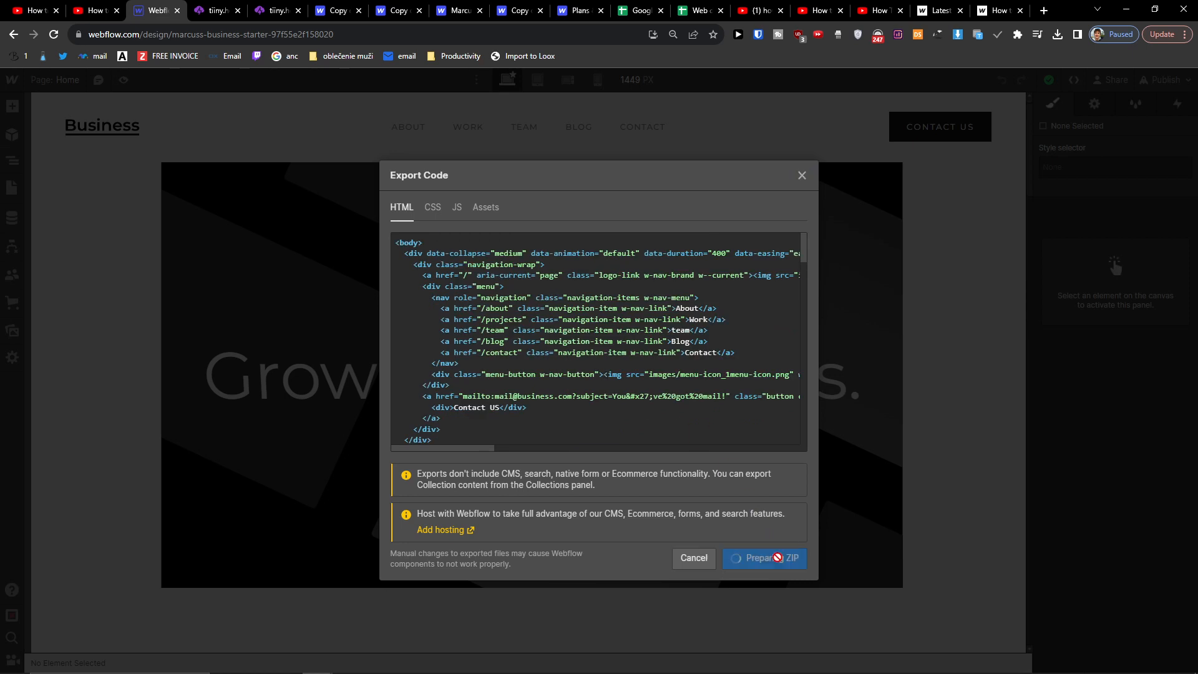
{"action": "left_click", "coordinate": [764, 558]}
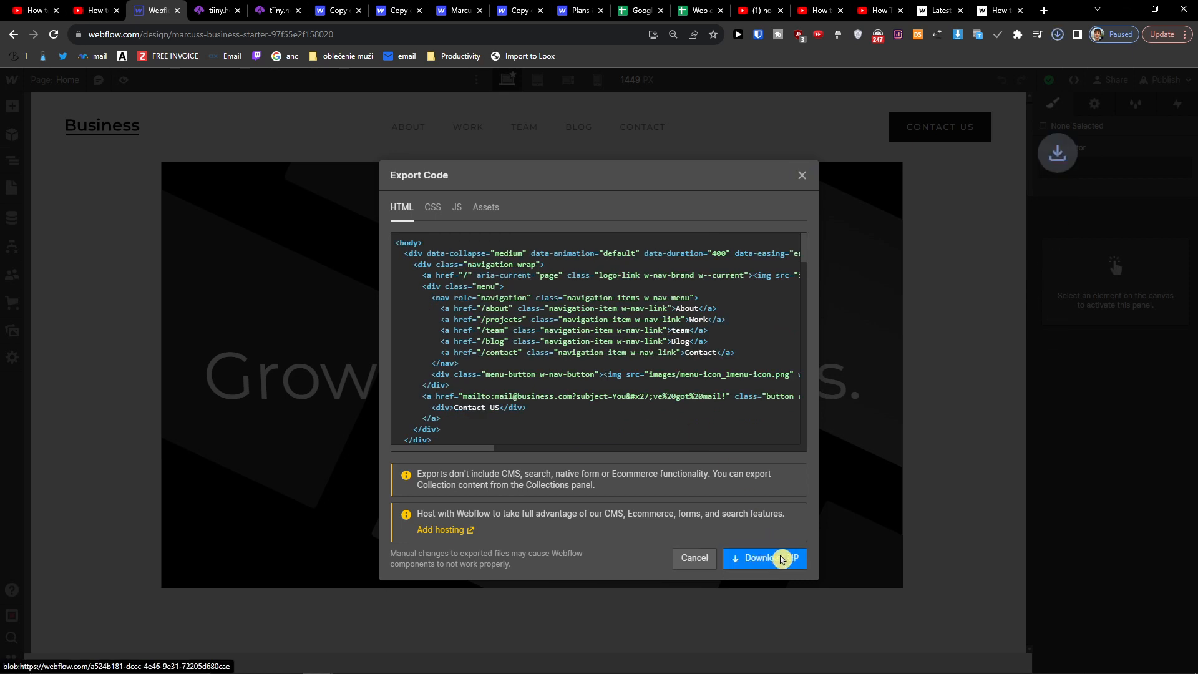
{"action": "left_click", "coordinate": [764, 557]}
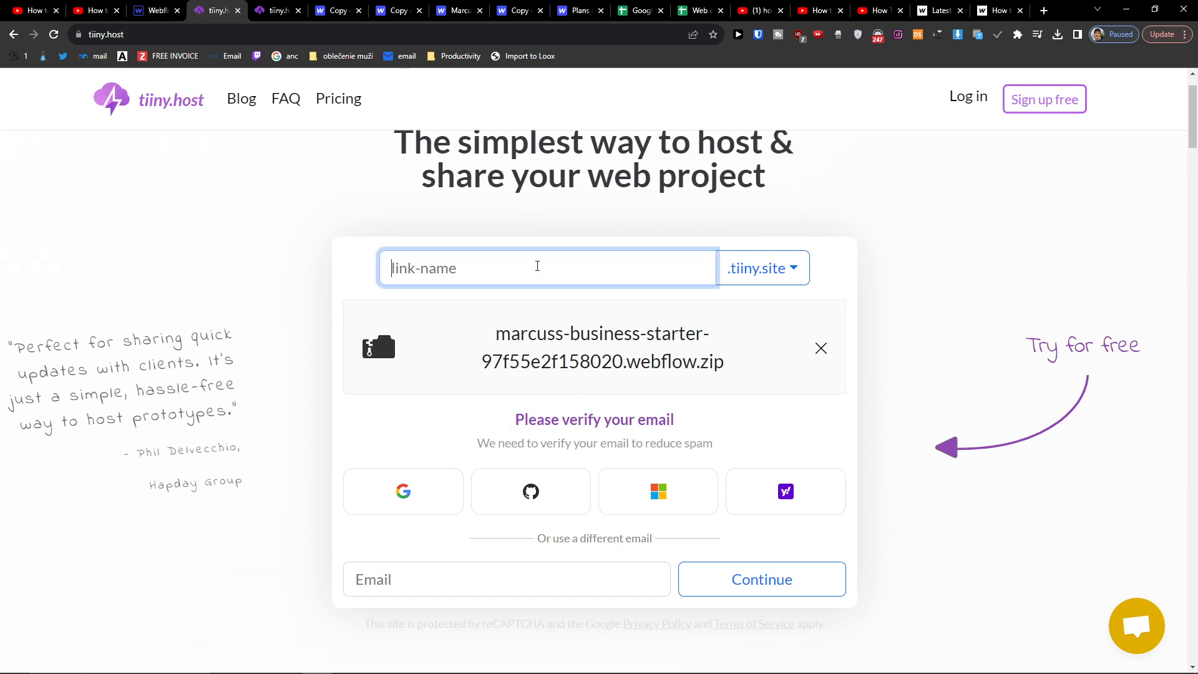
Name the link 'mysite' for the attached ZIP and bring up the Temp Mail site for verification.
{"action": "type", "text": "mysite"}
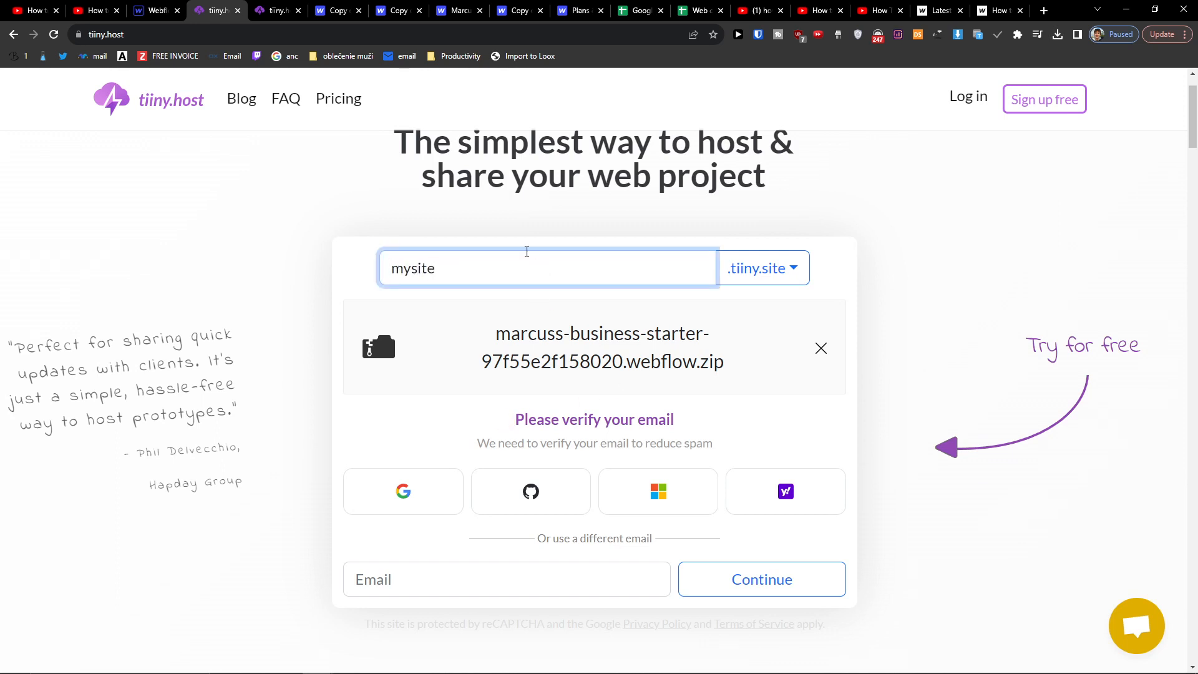
{"action": "scroll", "scroll_direction": "down", "scroll_amount": 3}
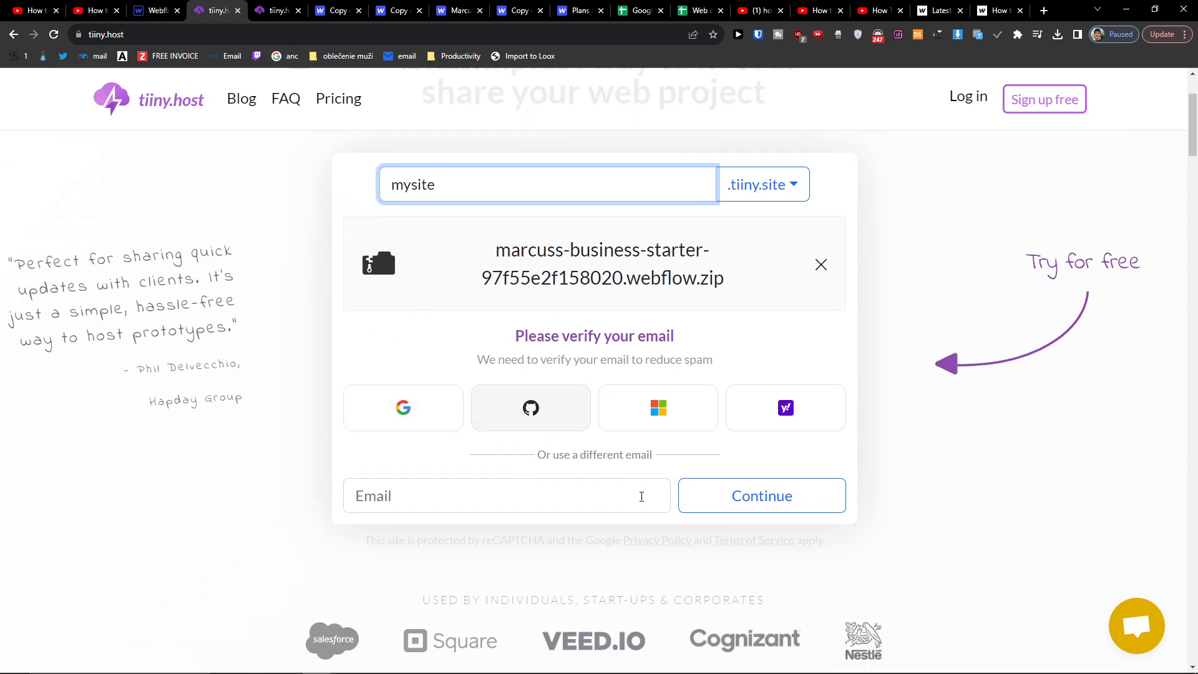
{"action": "left_click", "coordinate": [1041, 10]}
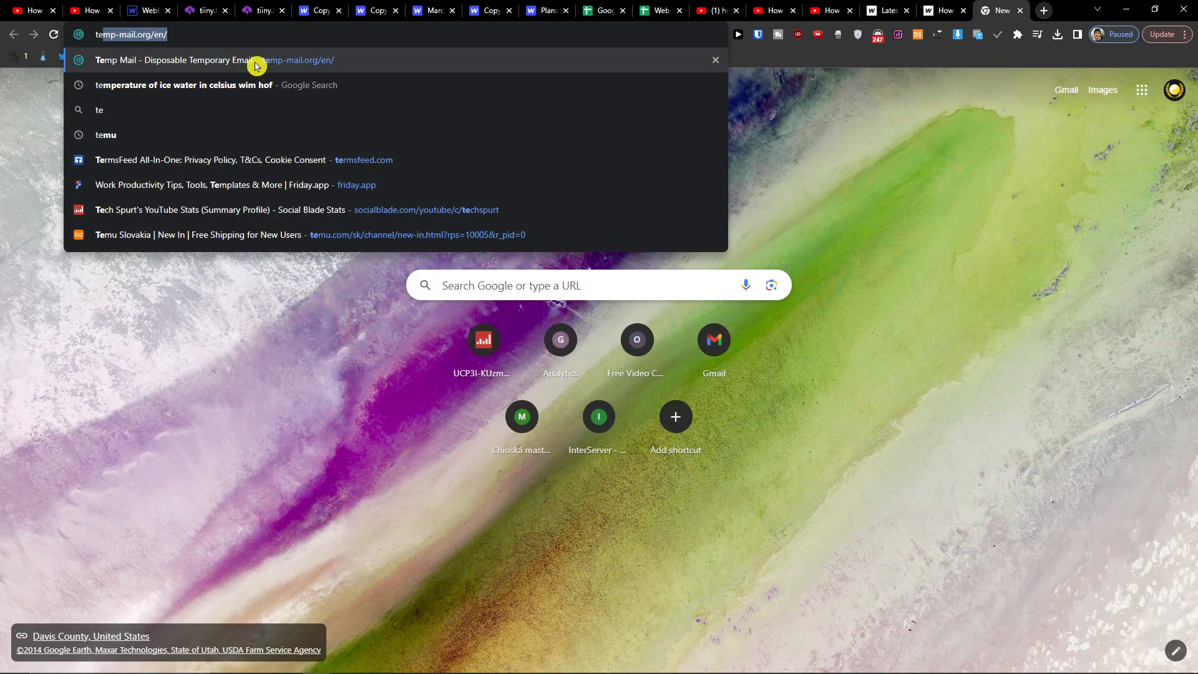
{"action": "left_click", "coordinate": [202, 11]}
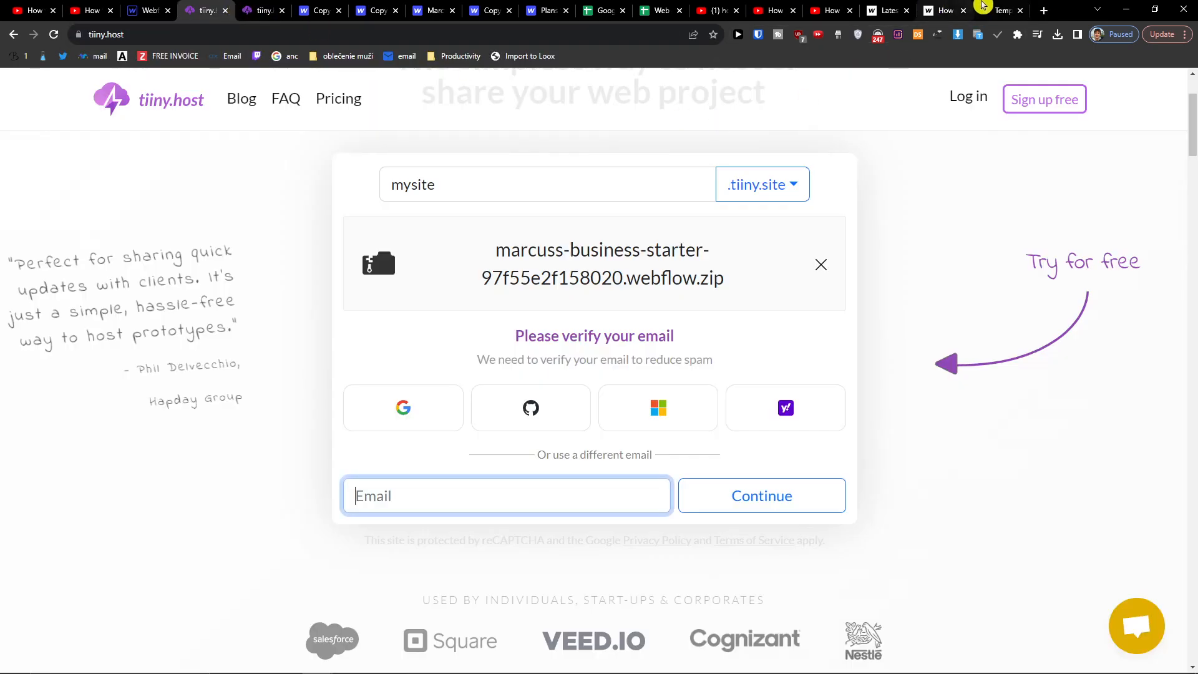
Retry with a temporary email after the rejection and extend the link name to 'mysite11111'.
{"action": "left_click", "coordinate": [998, 11]}
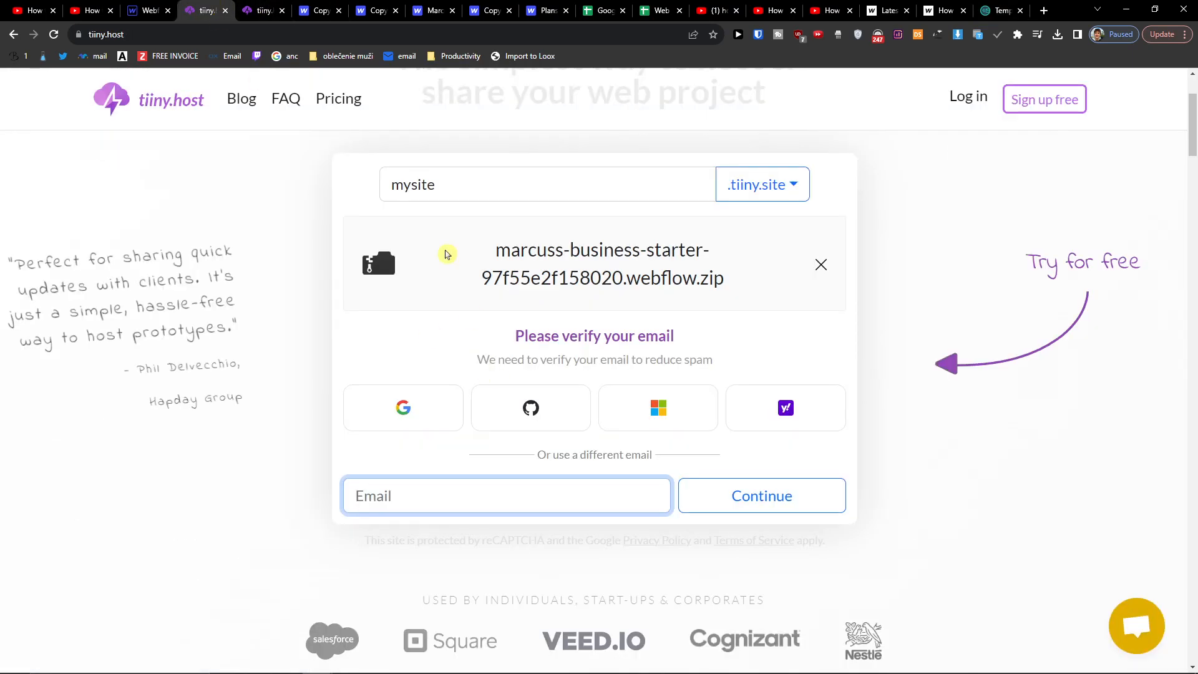
{"action": "left_click", "coordinate": [762, 495]}
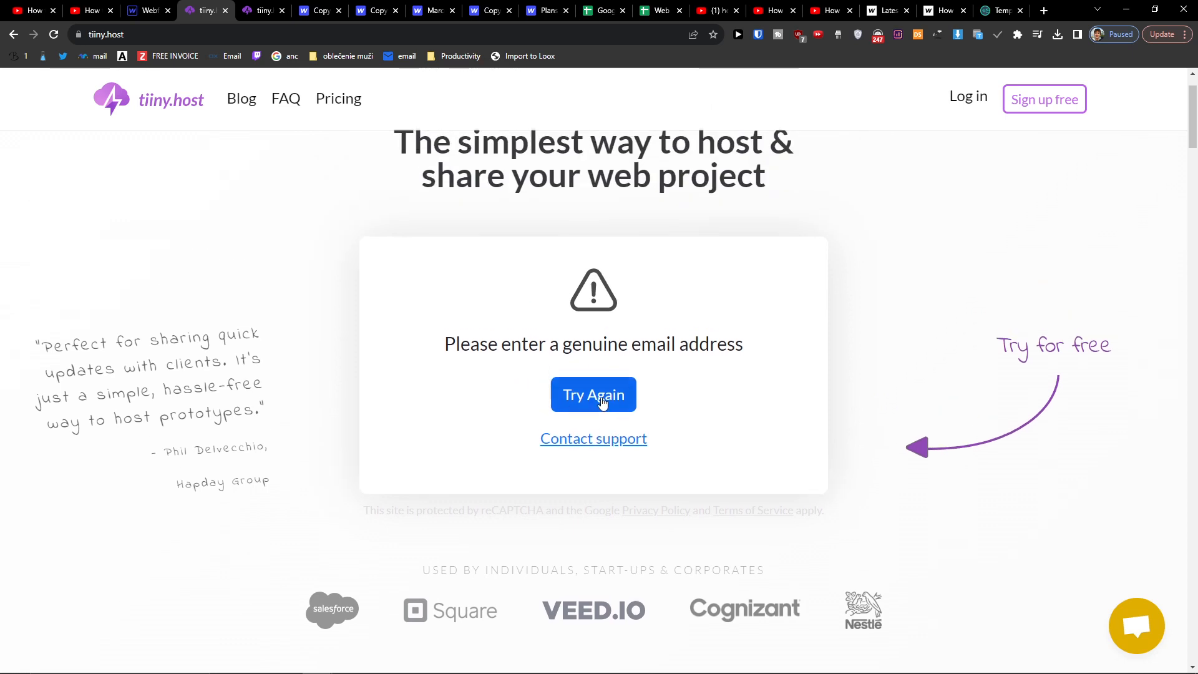
{"action": "left_click", "coordinate": [593, 395]}
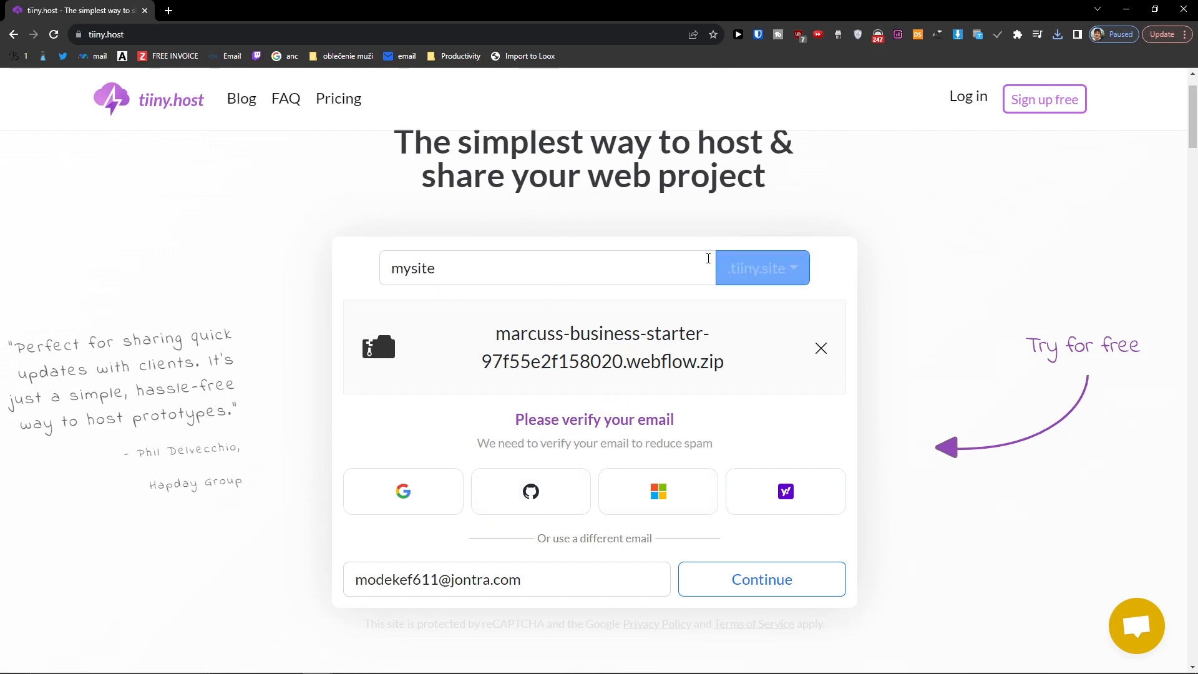
{"action": "type", "text": "11111"}
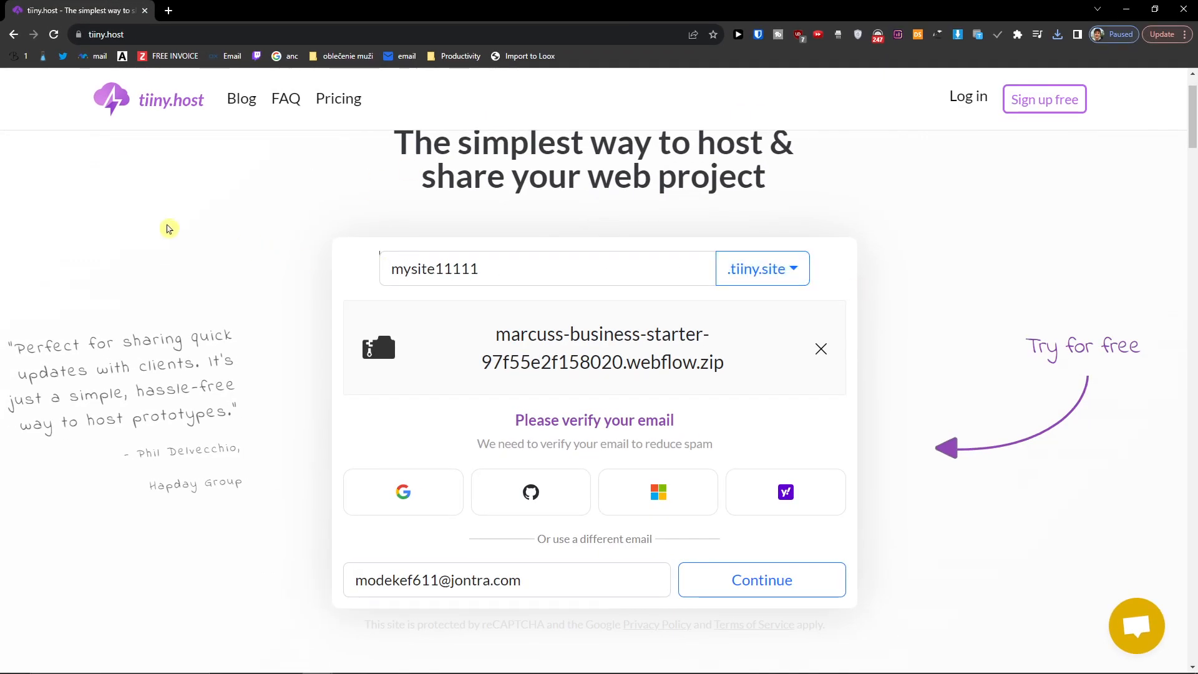
Review tiiny.host's pricing plans, including the free tier limits, then load hostinger.com in a new tab.
{"action": "left_click", "coordinate": [339, 98]}
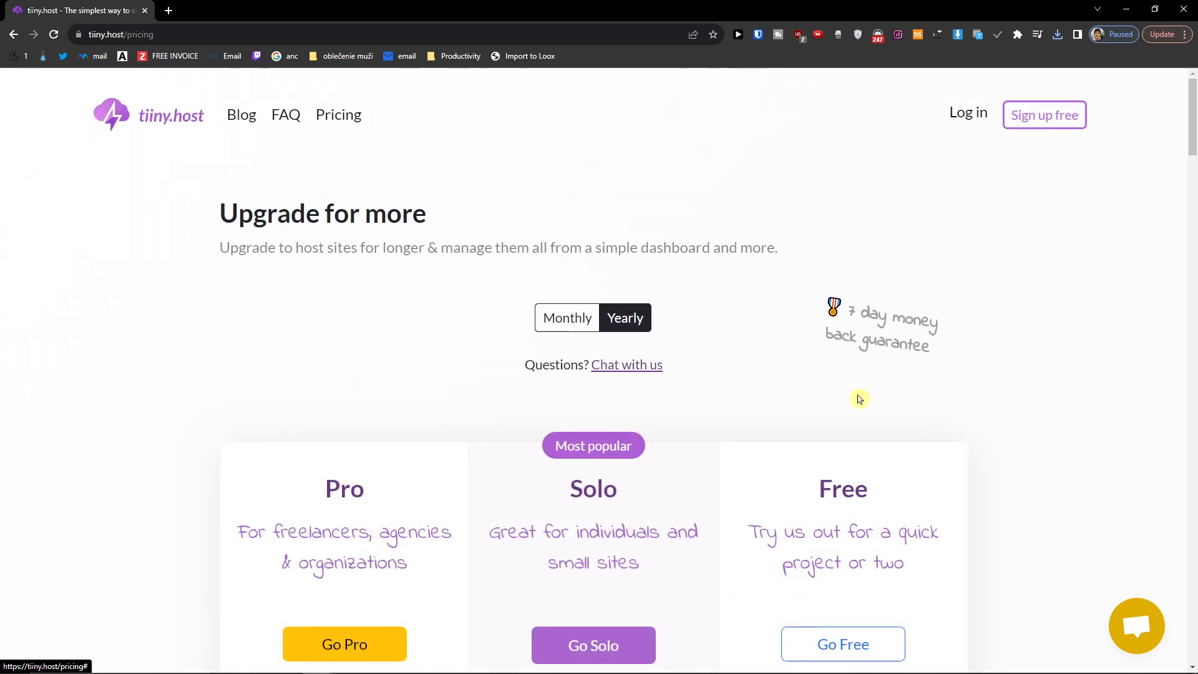
{"action": "scroll", "scroll_direction": "down", "scroll_amount": 3}
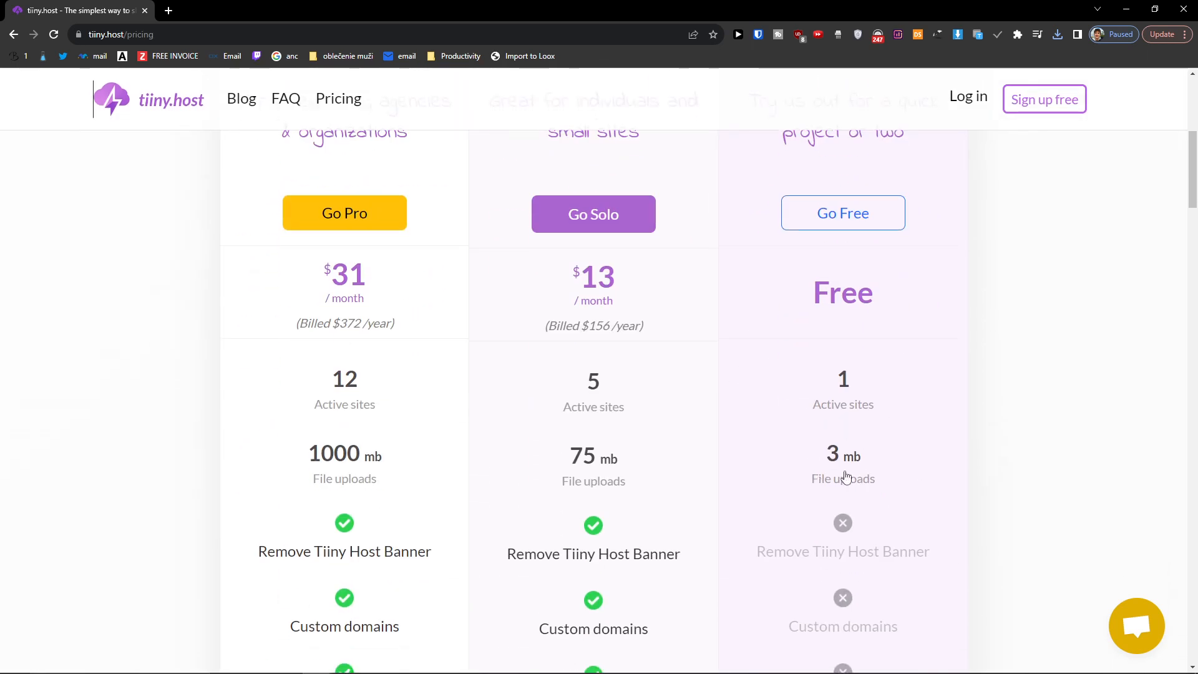
{"action": "mouse_move", "coordinate": [856, 474]}
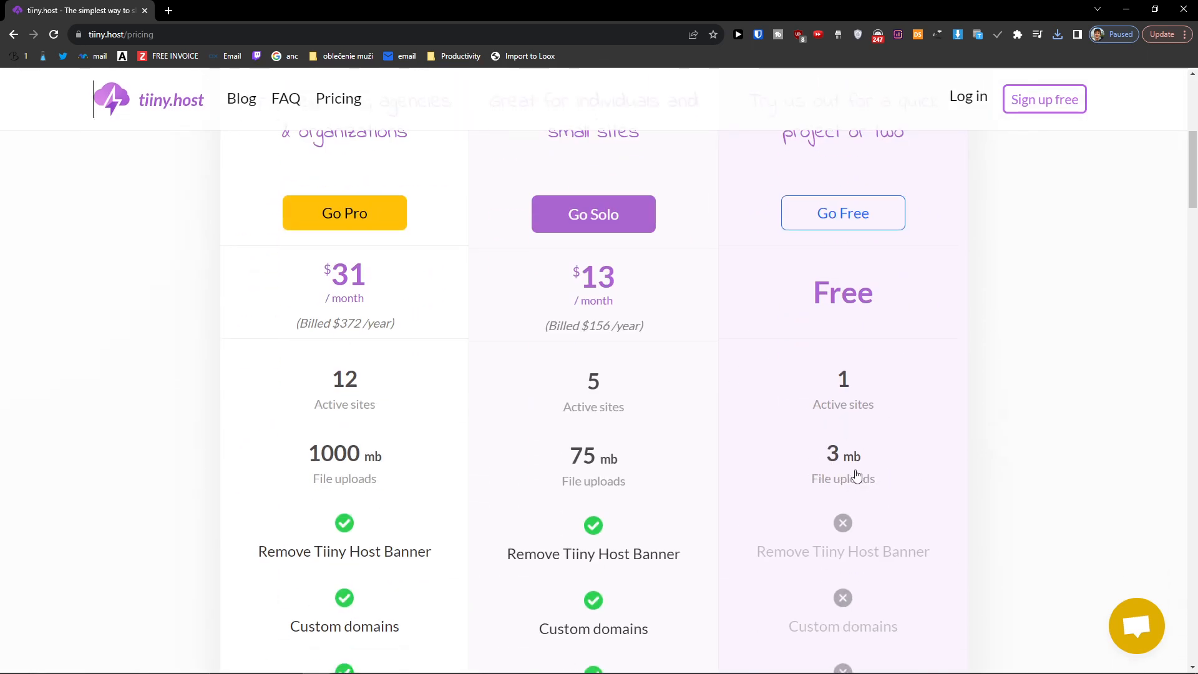
{"action": "scroll", "scroll_direction": "down", "scroll_amount": 3}
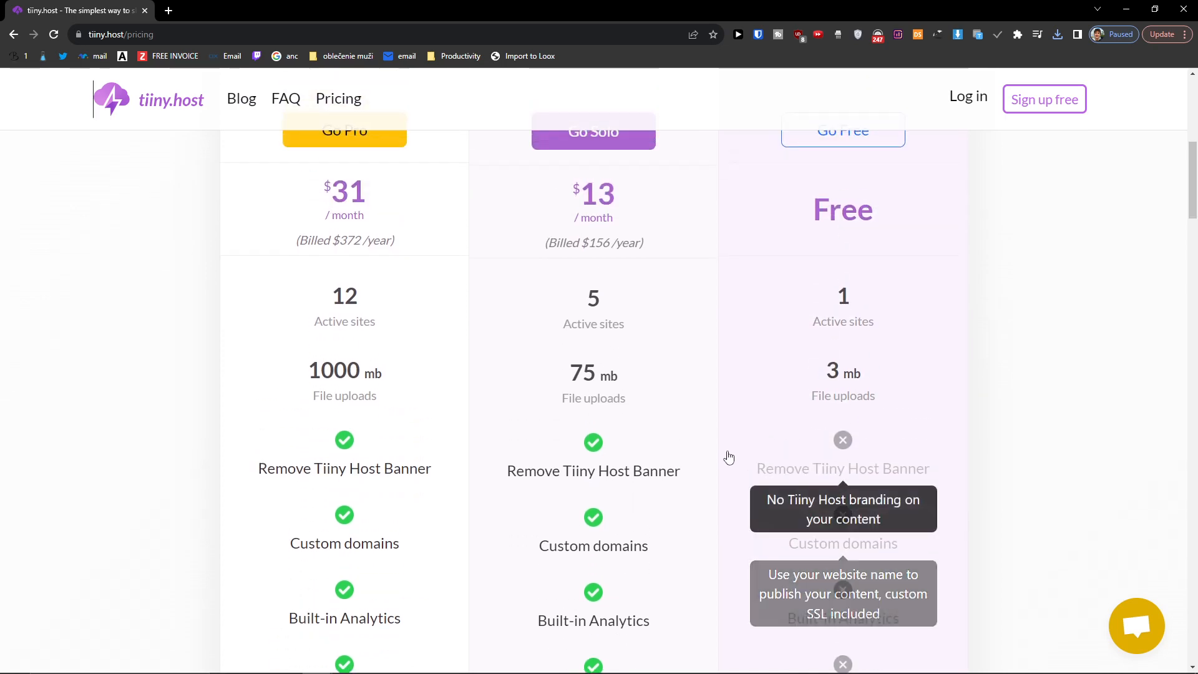
{"action": "scroll", "scroll_direction": "up", "scroll_amount": 3}
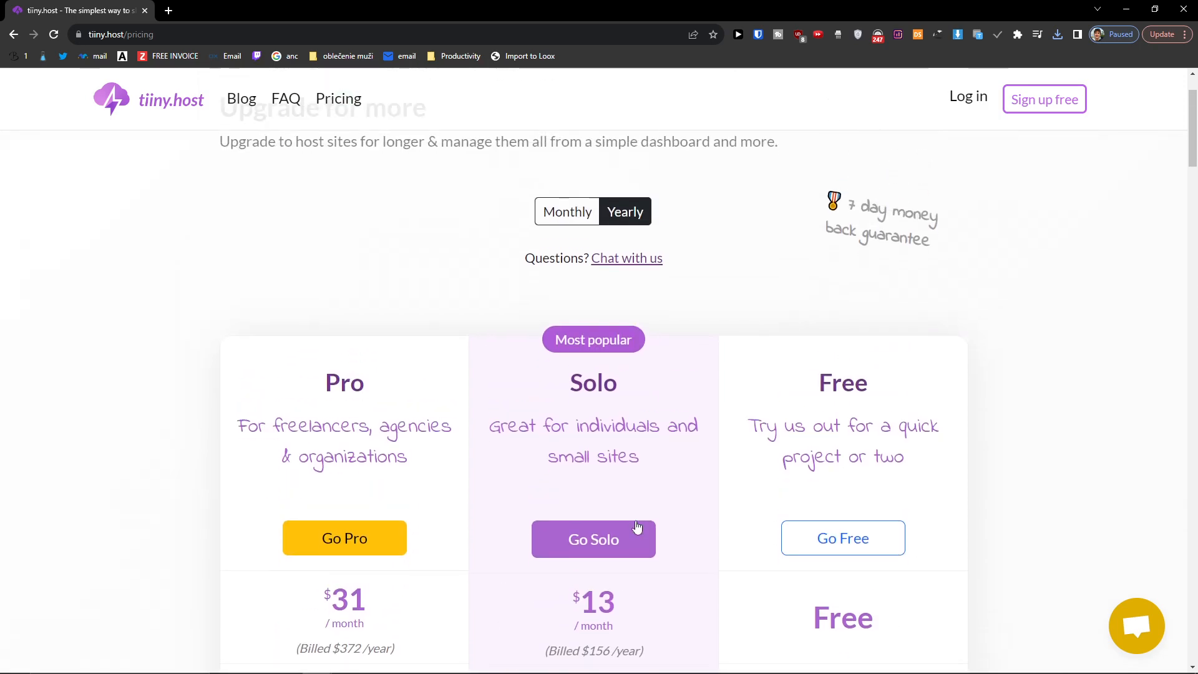
{"action": "scroll", "scroll_direction": "down", "scroll_amount": 3}
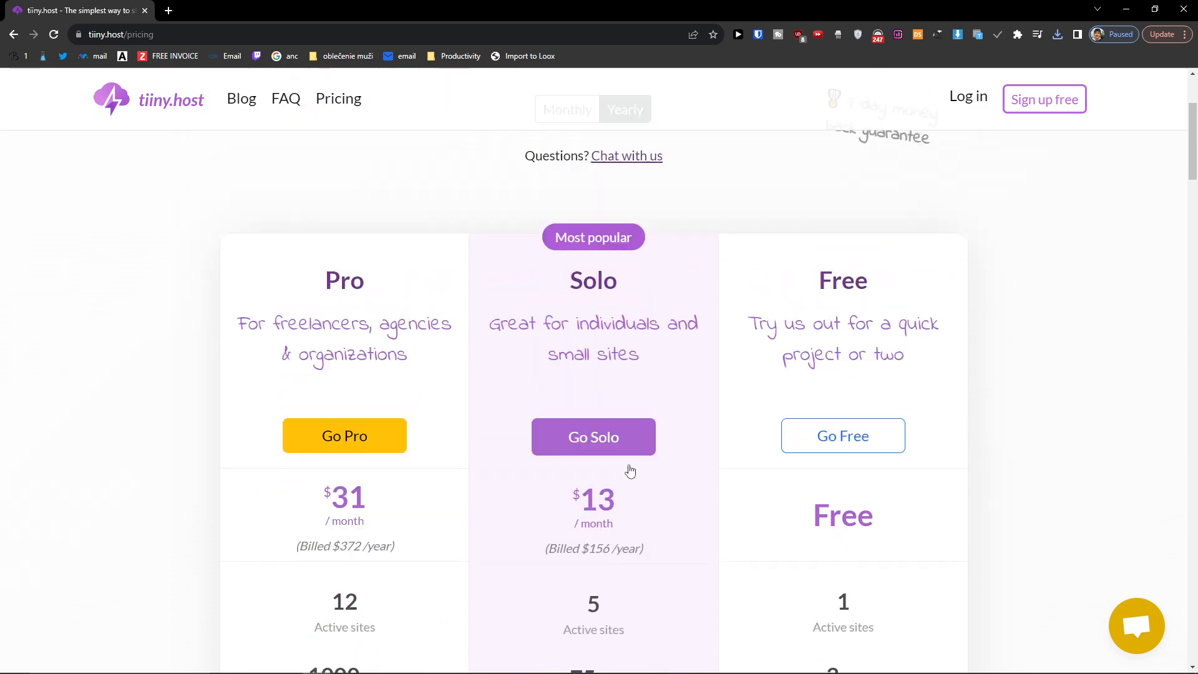
{"action": "scroll", "scroll_direction": "down", "scroll_amount": 3}
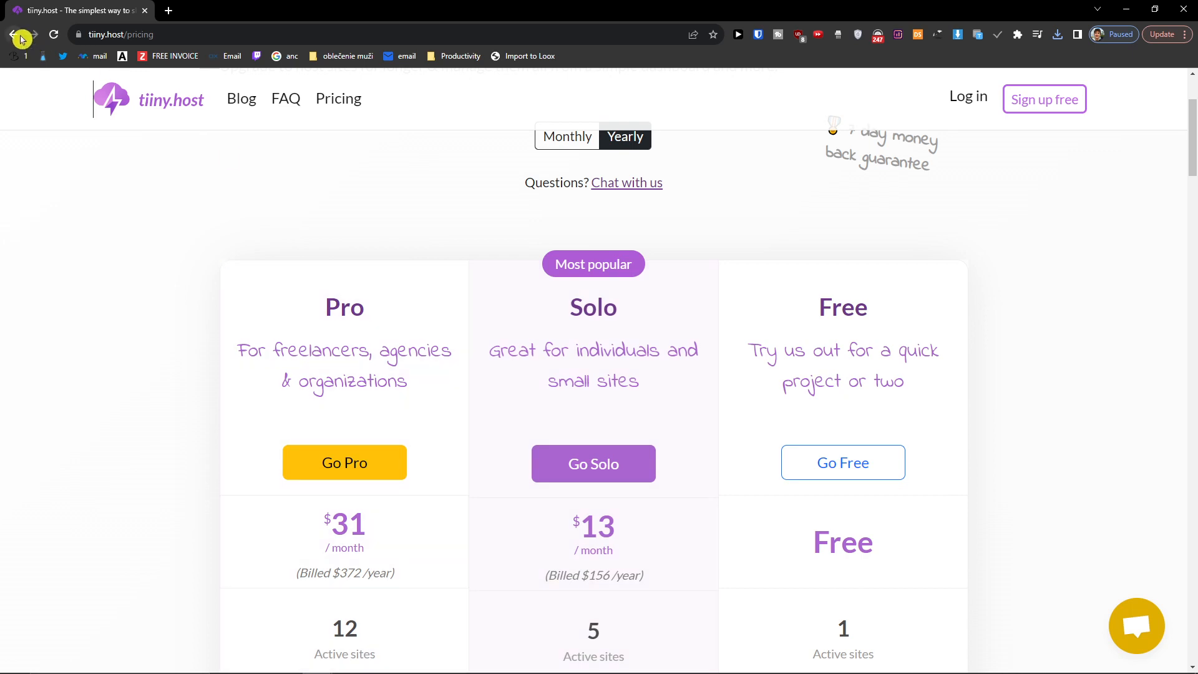
{"action": "mouse_move", "coordinate": [11, 35]}
{"action": "type", "text": "host"}
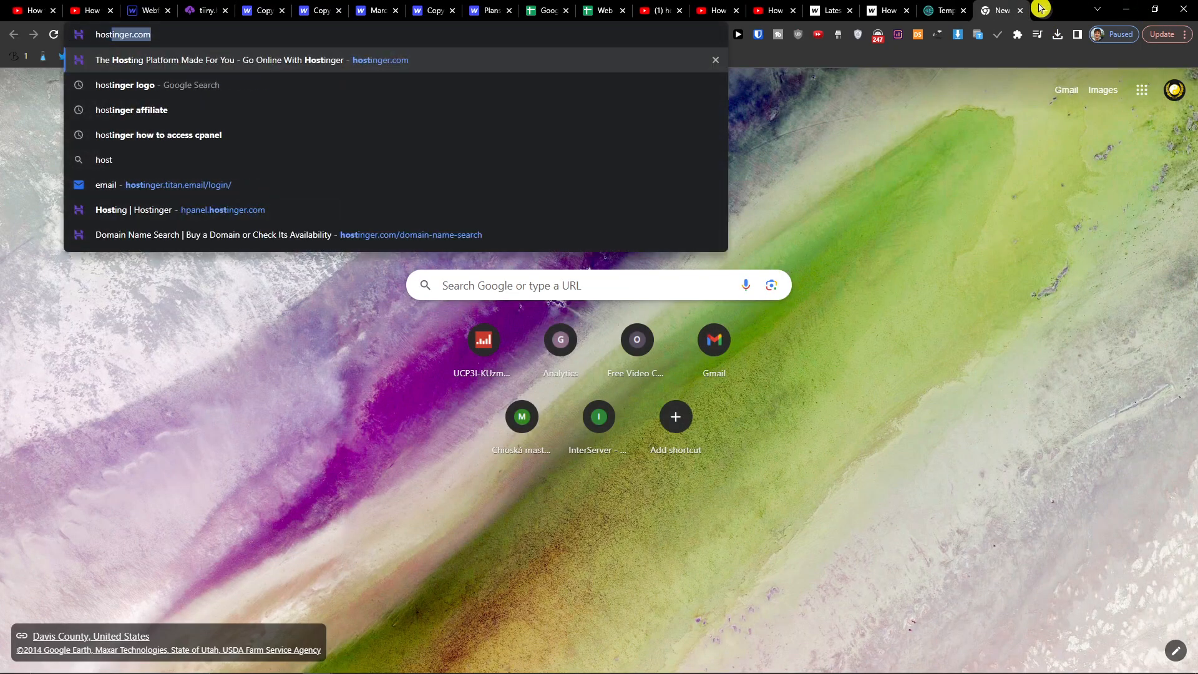
{"action": "key", "text": "Enter"}
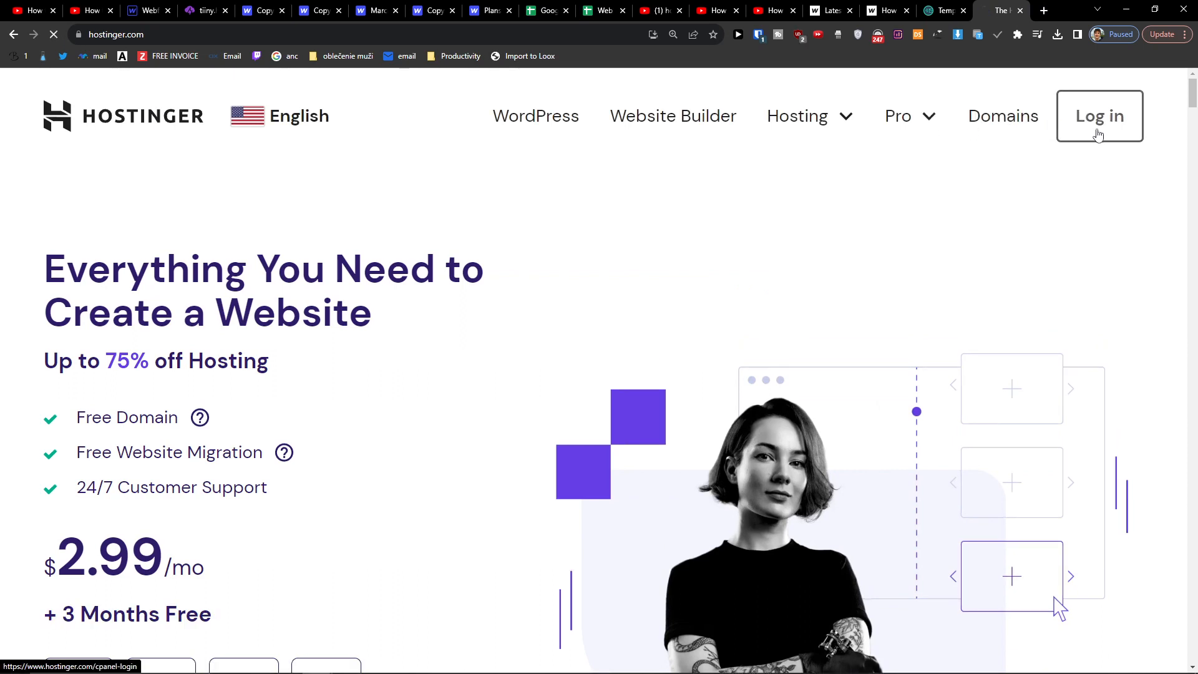
Sign in to Hostinger, manage ecommercetao.com's hosting and begin the Add Website flow.
{"action": "left_click", "coordinate": [1098, 116]}
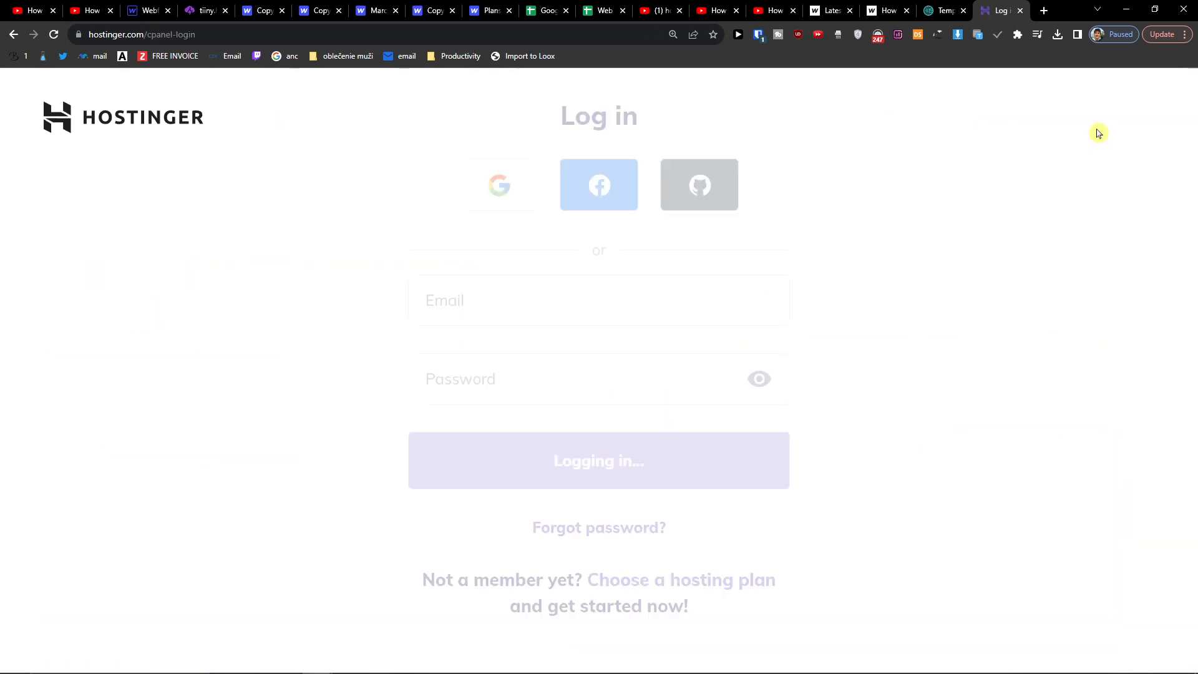
{"action": "left_click", "coordinate": [598, 461]}
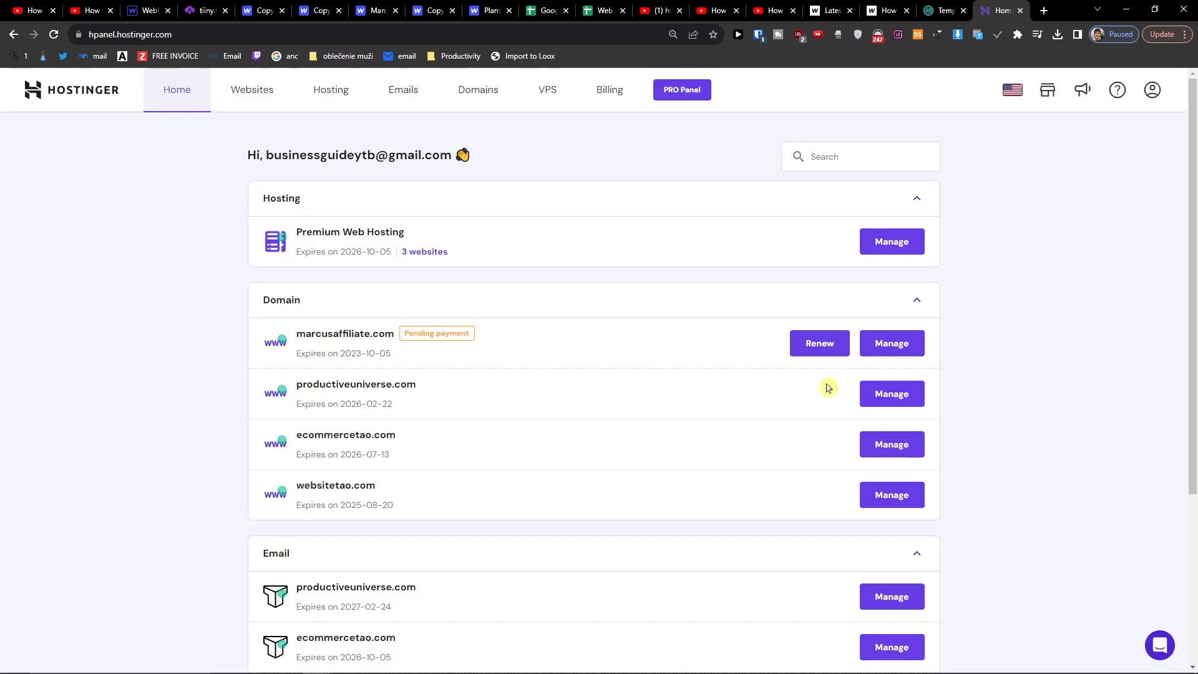
{"action": "left_click", "coordinate": [251, 90]}
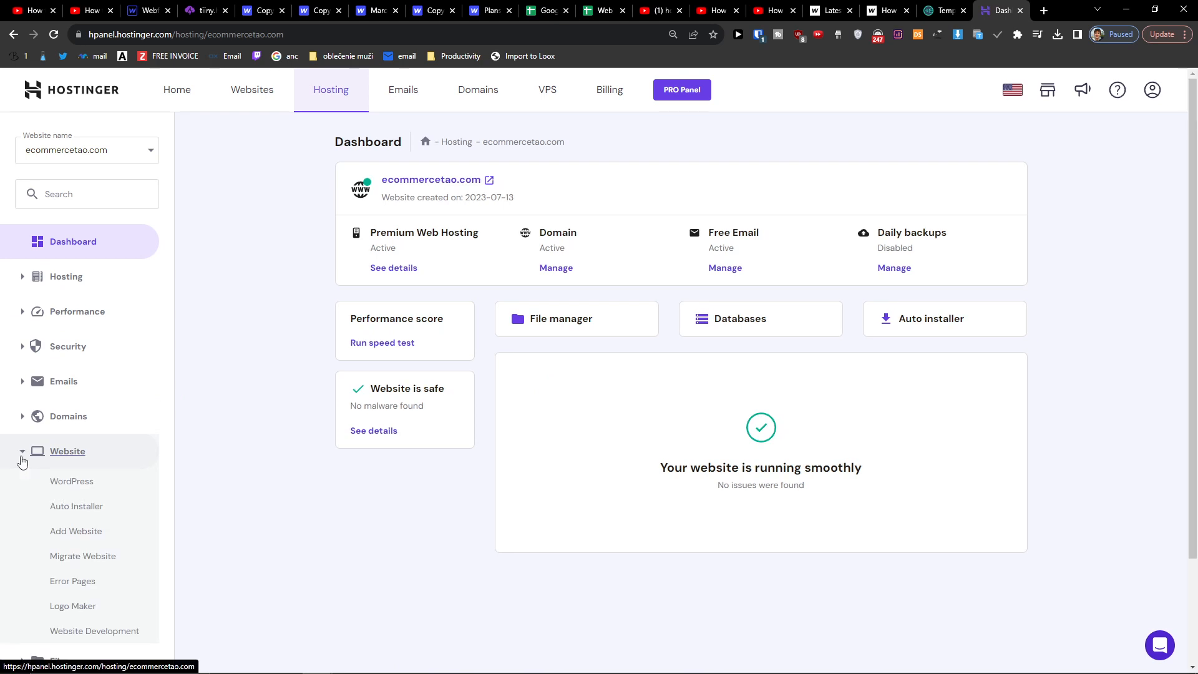
{"action": "left_click", "coordinate": [82, 556]}
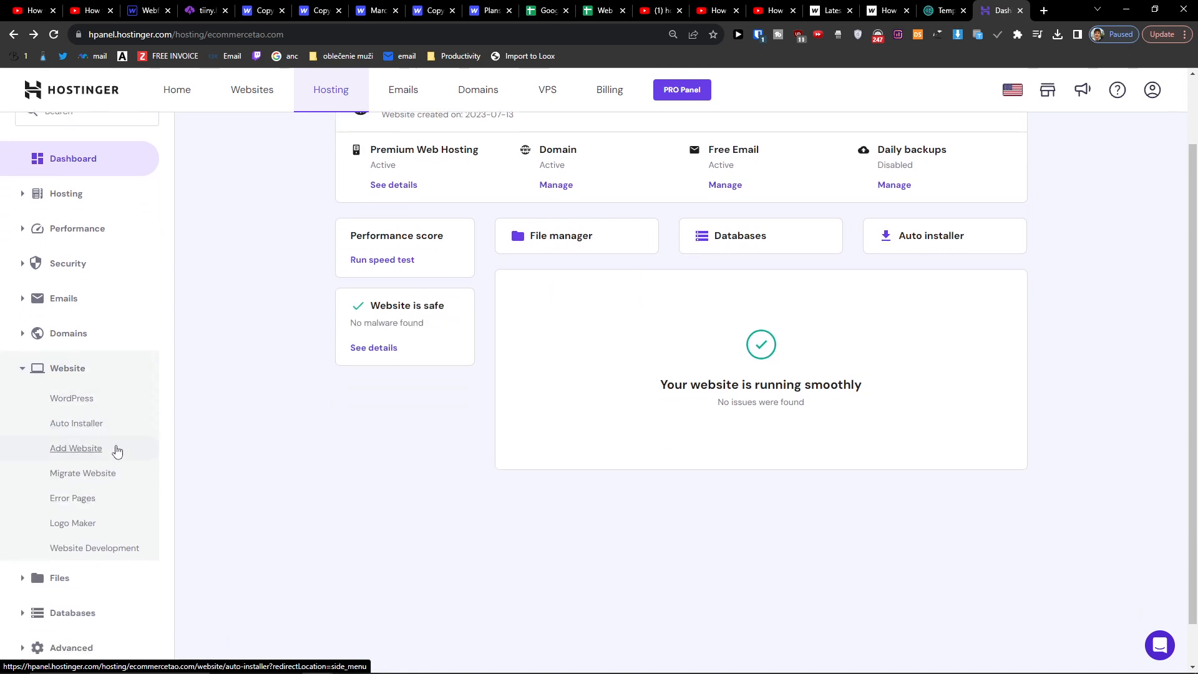
{"action": "left_click", "coordinate": [76, 448]}
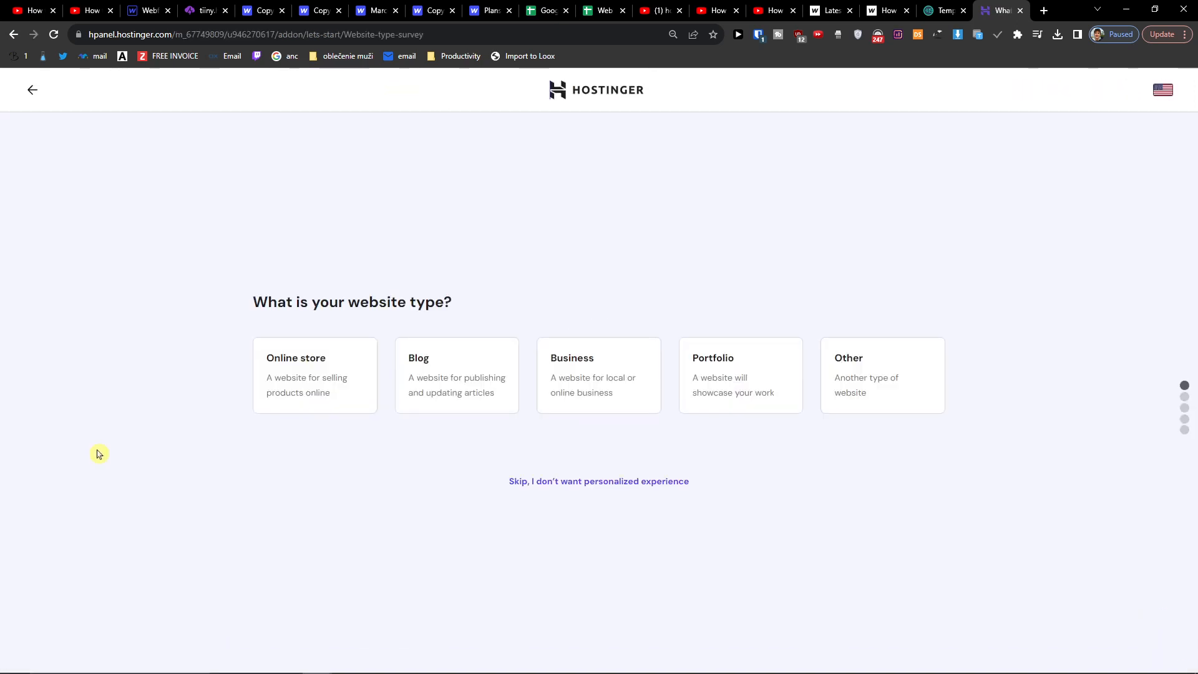
Back out of the website-type survey to the Websites list of the three hosted sites.
{"action": "left_click", "coordinate": [32, 90]}
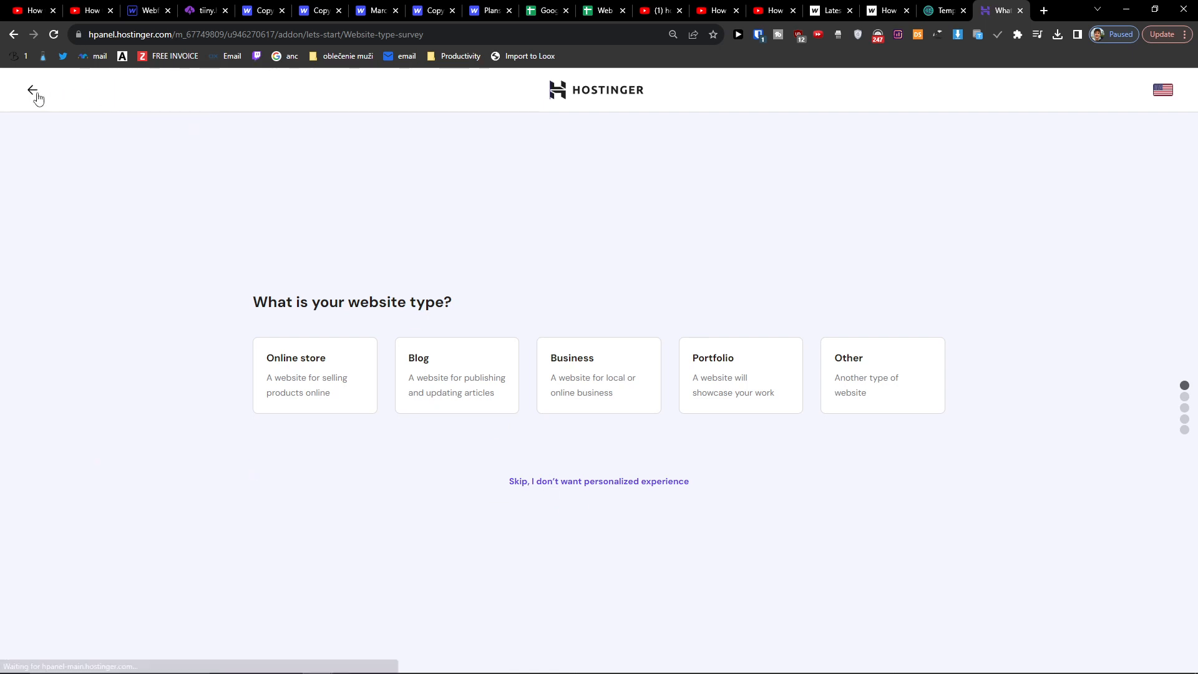
{"action": "left_click", "coordinate": [31, 89]}
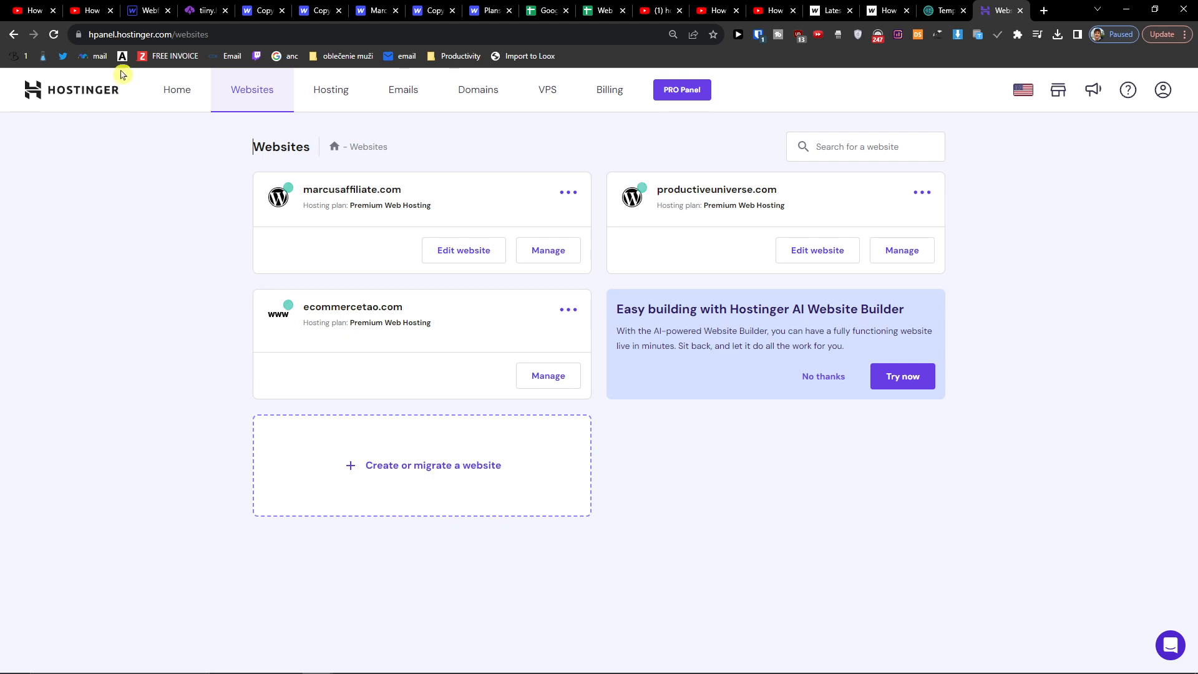
{"action": "mouse_move", "coordinate": [91, 124]}
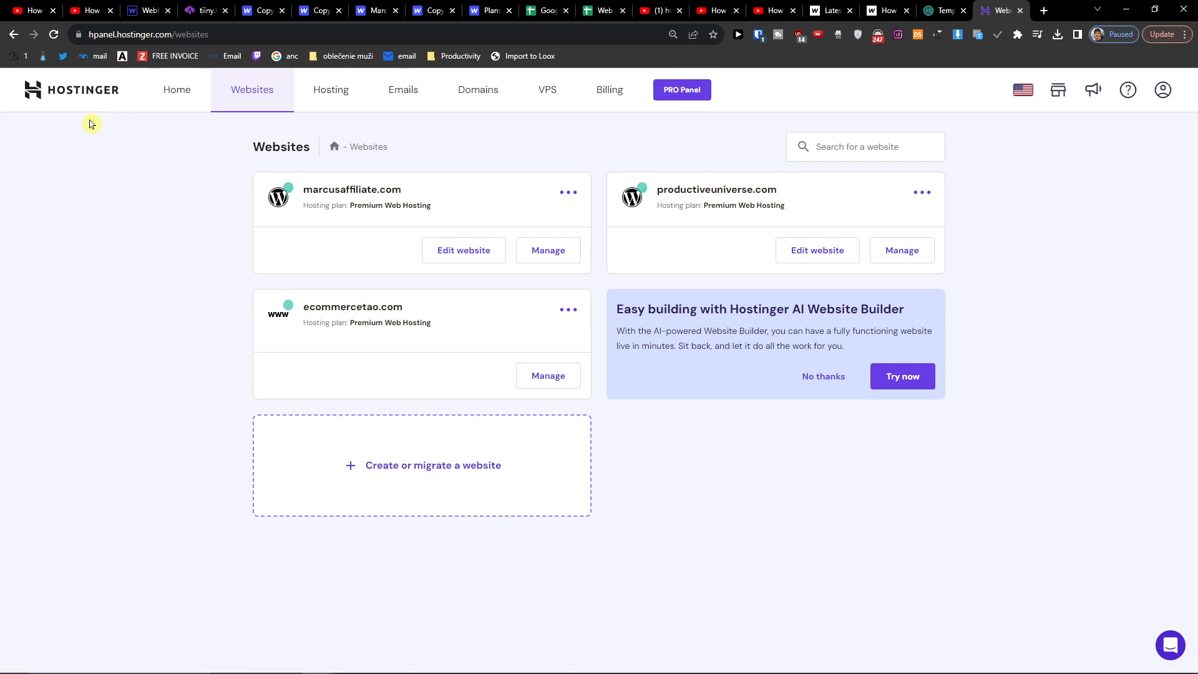
{"action": "mouse_move", "coordinate": [90, 170]}
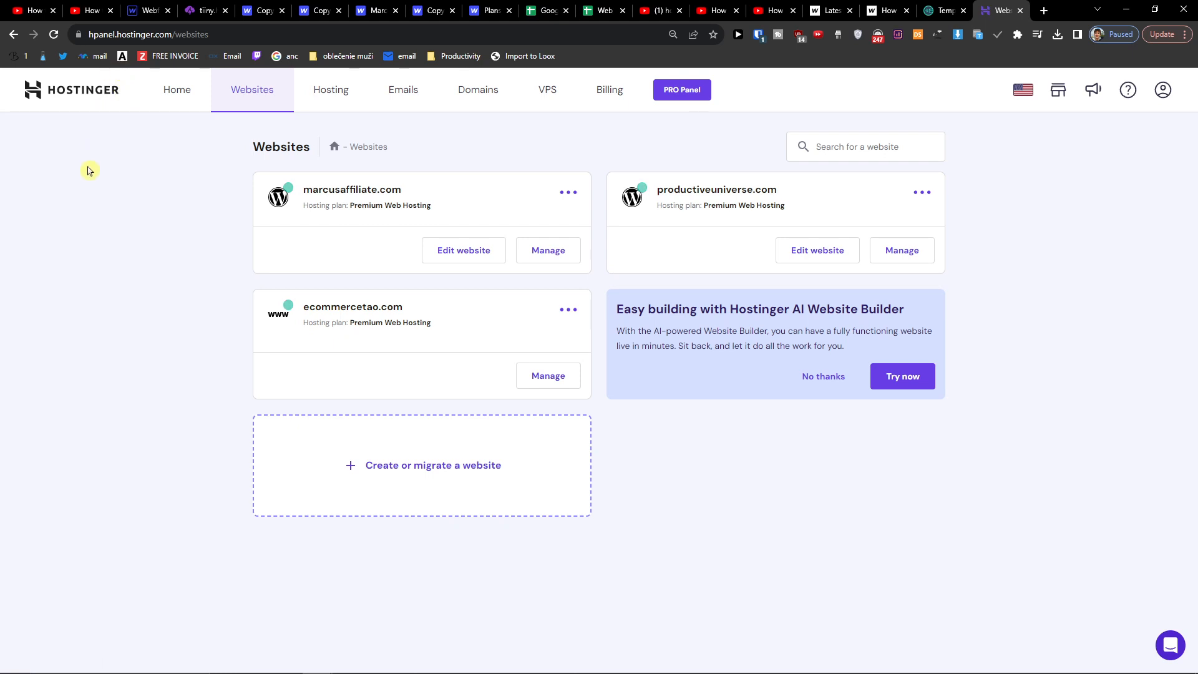
{"action": "mouse_move", "coordinate": [200, 142]}
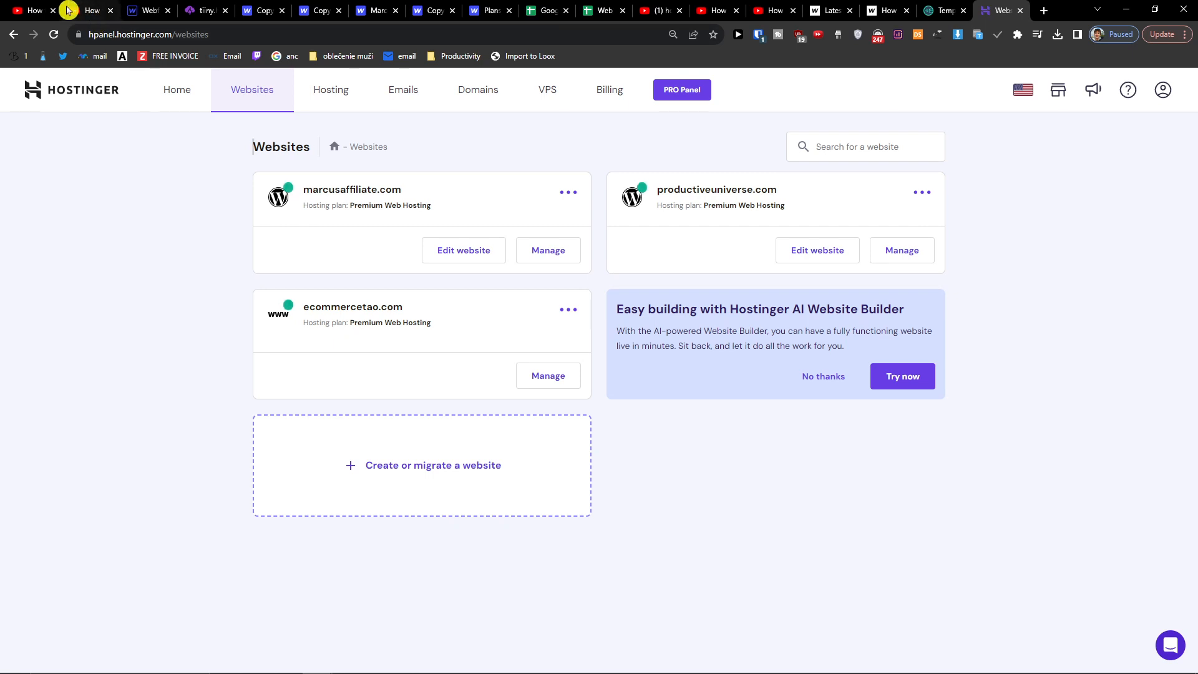
{"action": "mouse_move", "coordinate": [30, 10]}
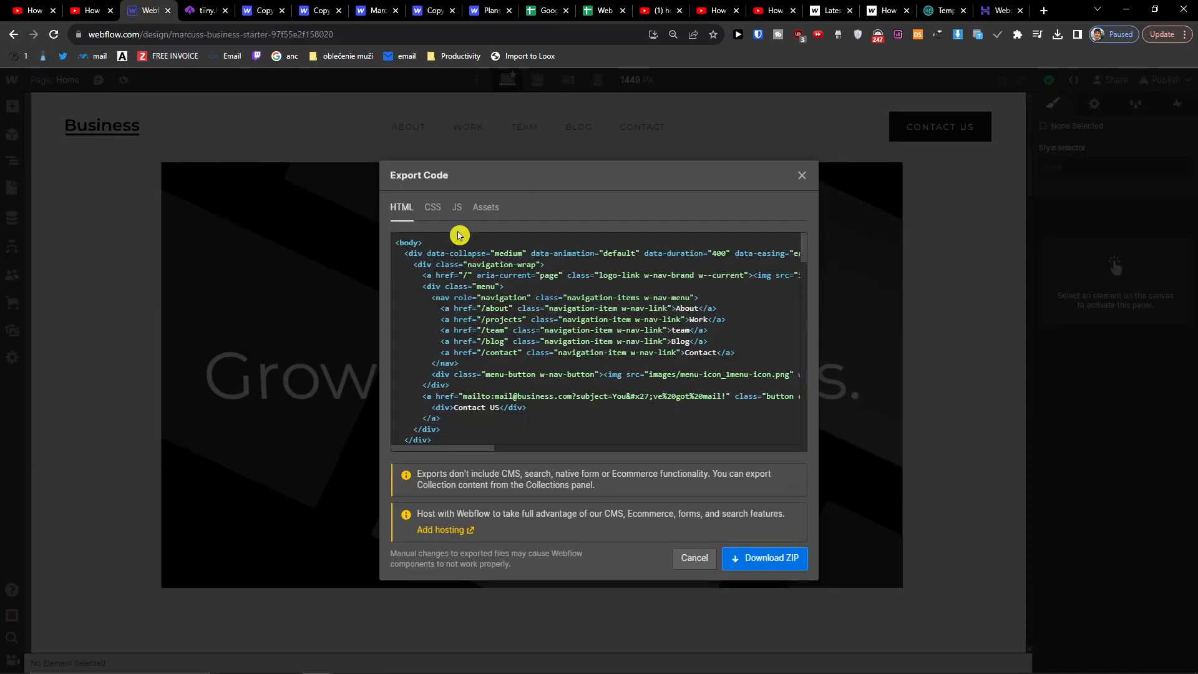
{"action": "left_click", "coordinate": [486, 207]}
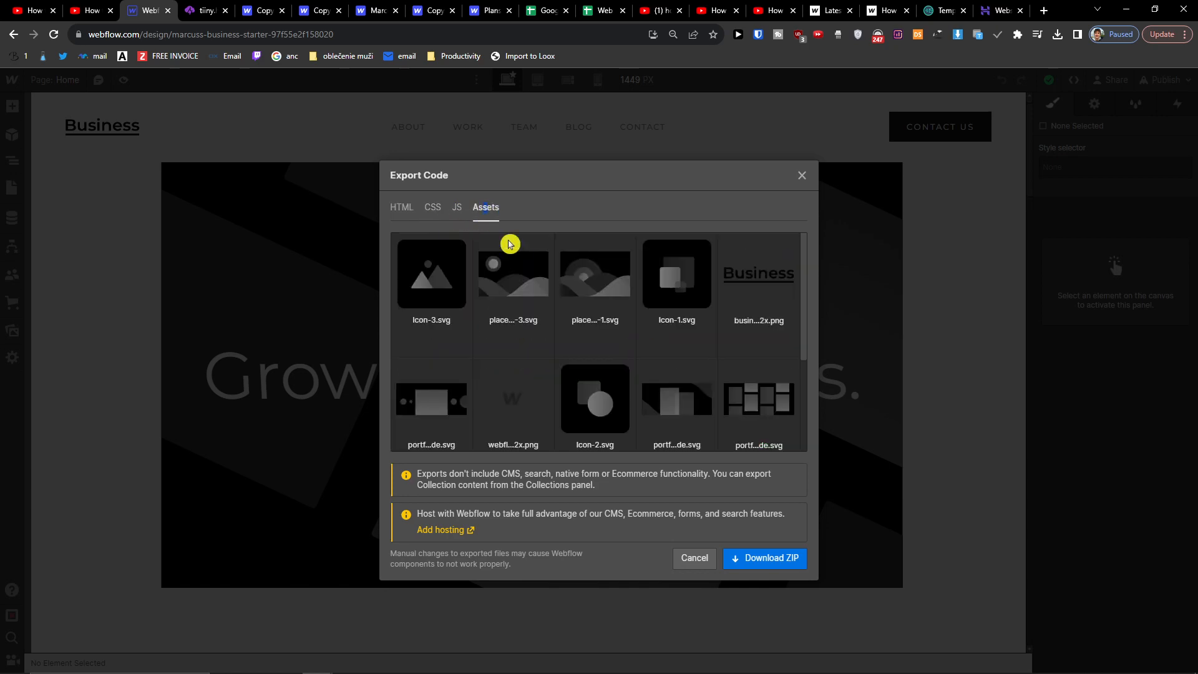
{"action": "left_click", "coordinate": [400, 207]}
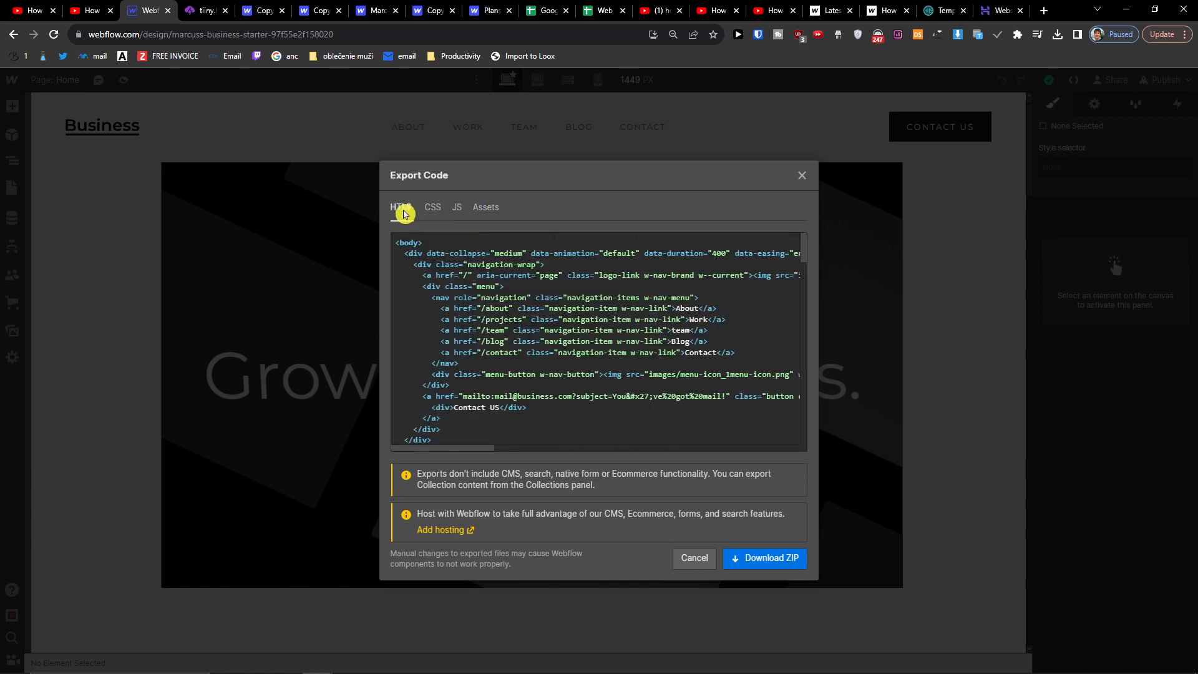